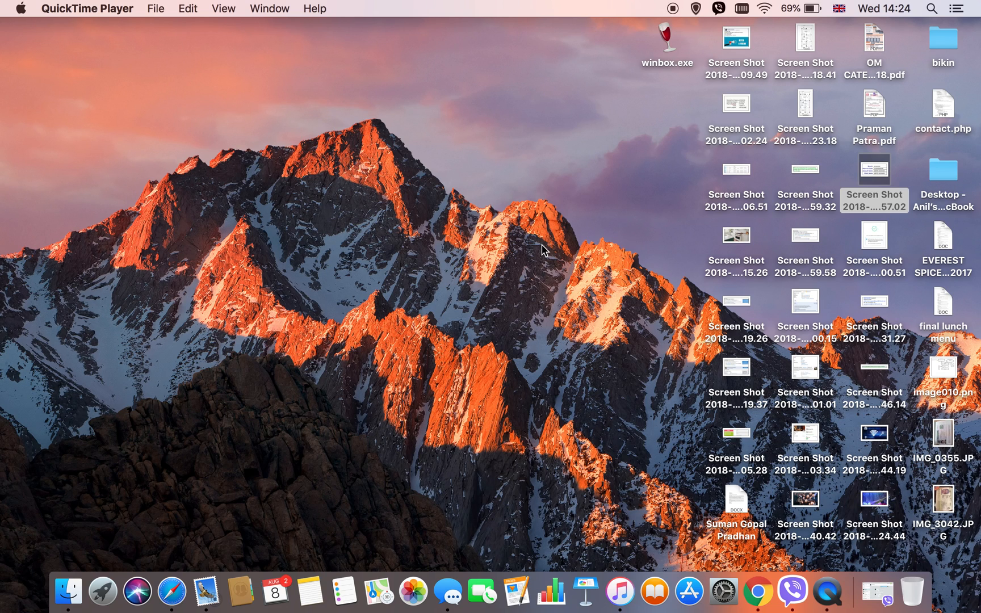
mouse_move(525, 243)
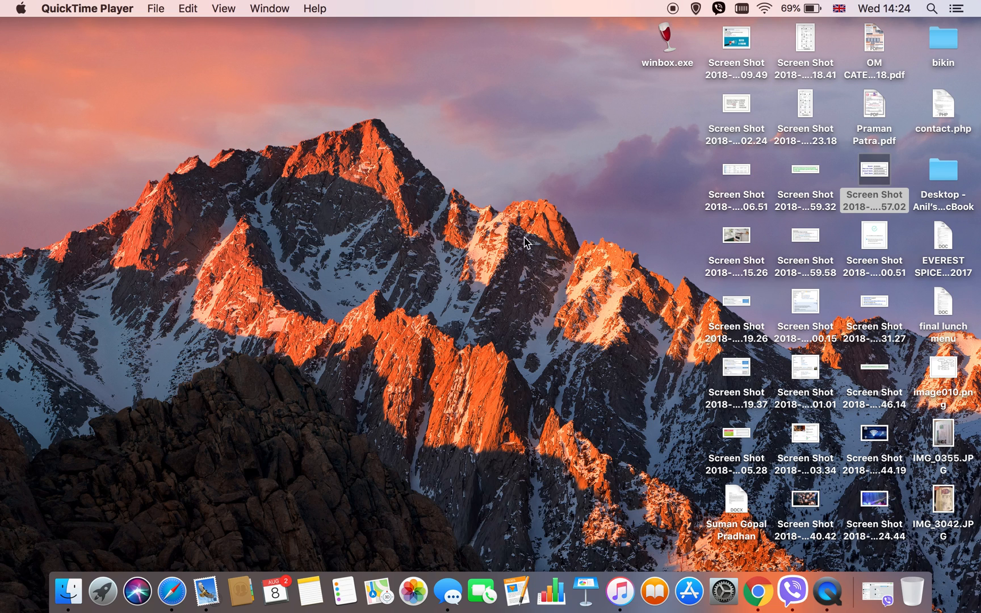
- Use Spotlight with 'library' and 'caches' to reach the user Library's Caches folder in Finder
left_click(873, 182)
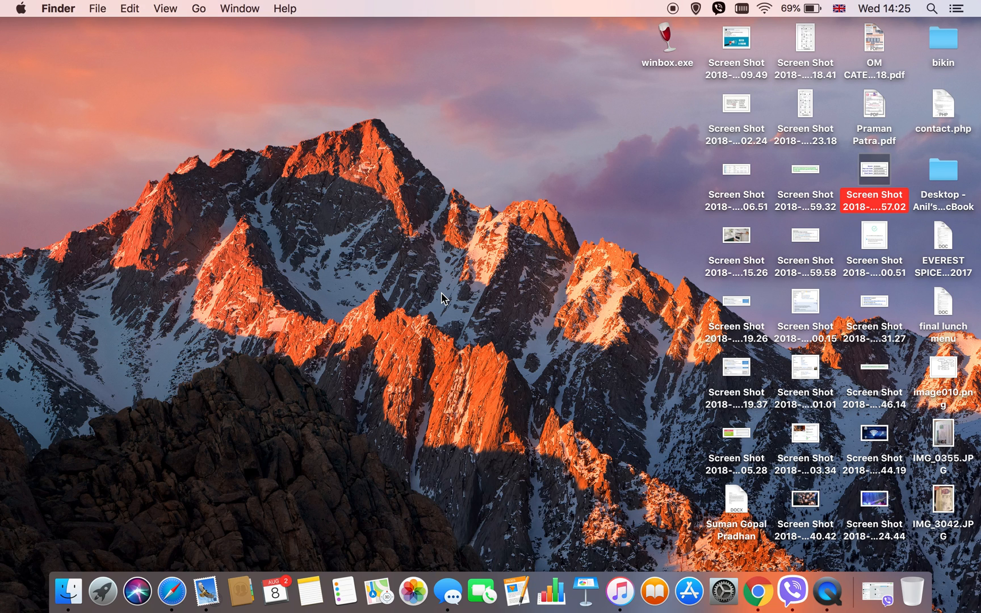
mouse_move(388, 279)
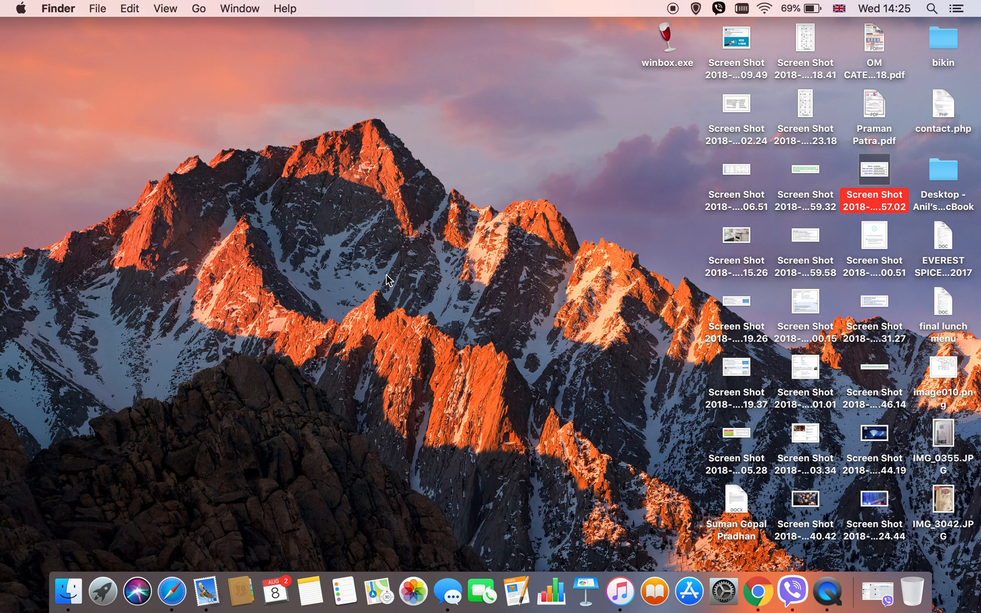
mouse_move(298, 392)
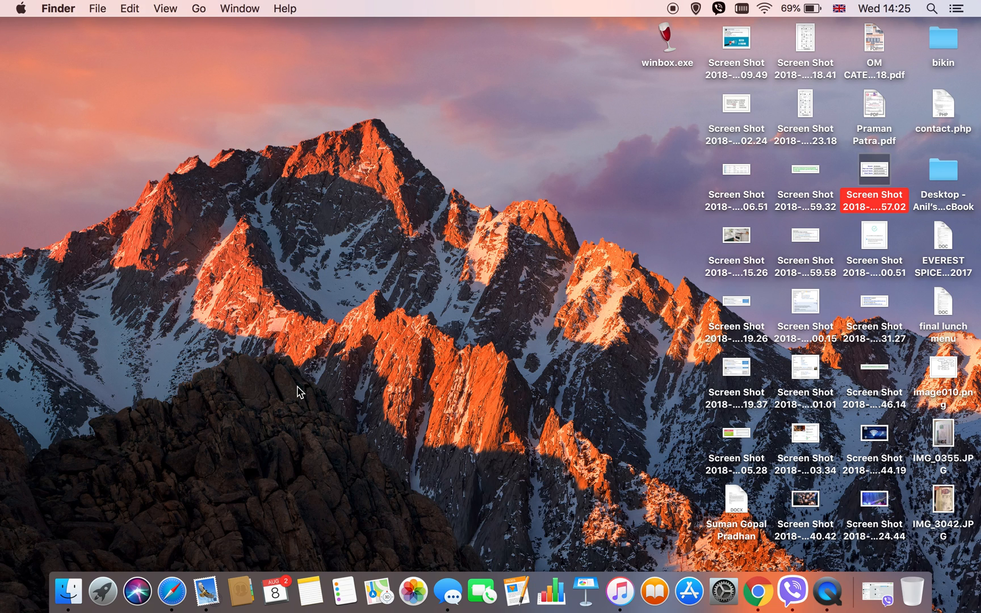
left_click(299, 390)
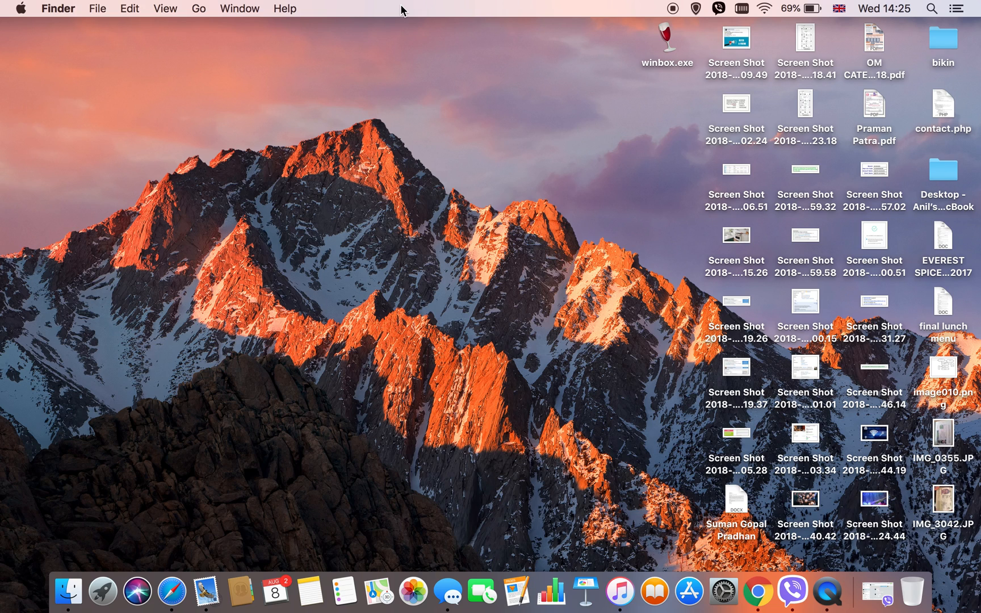
mouse_move(448, 91)
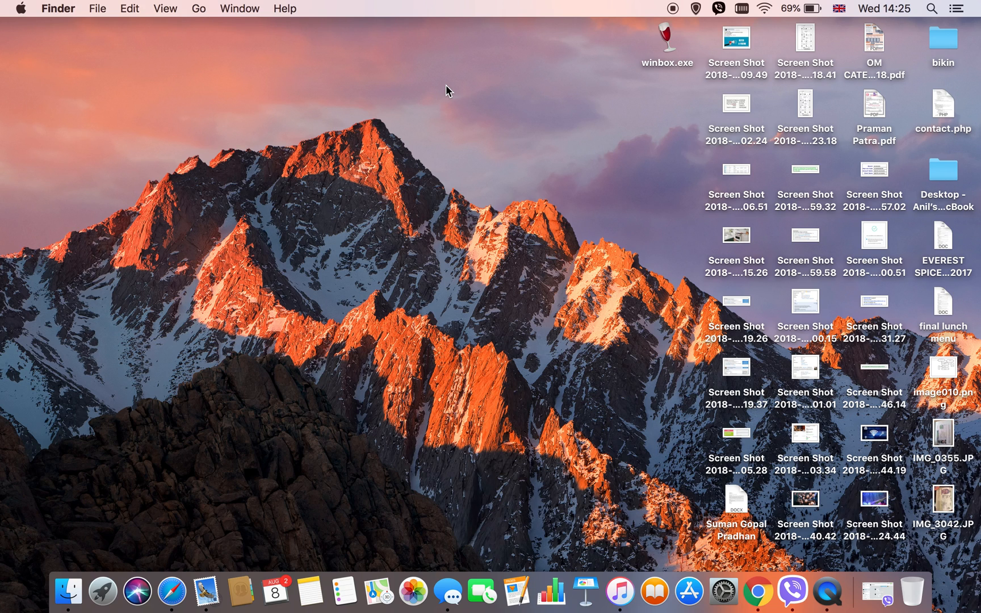
mouse_move(941, 5)
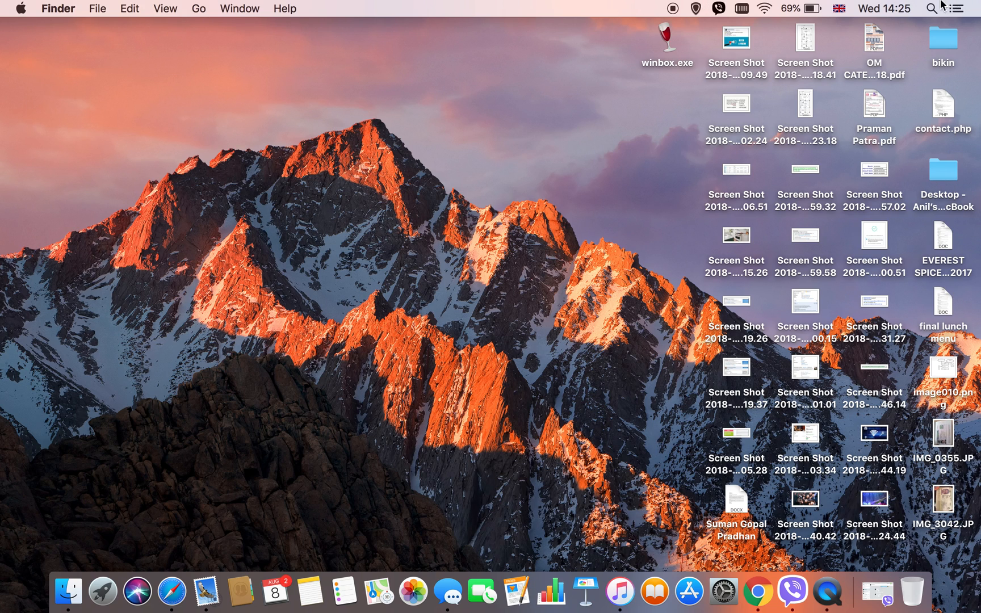
left_click(931, 9)
type("~/")
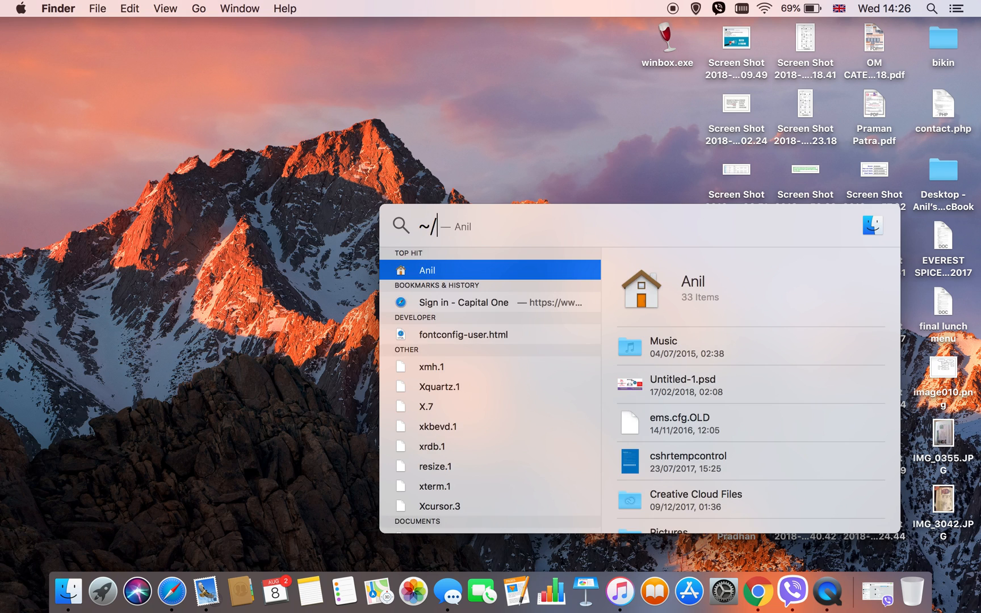
type("library/")
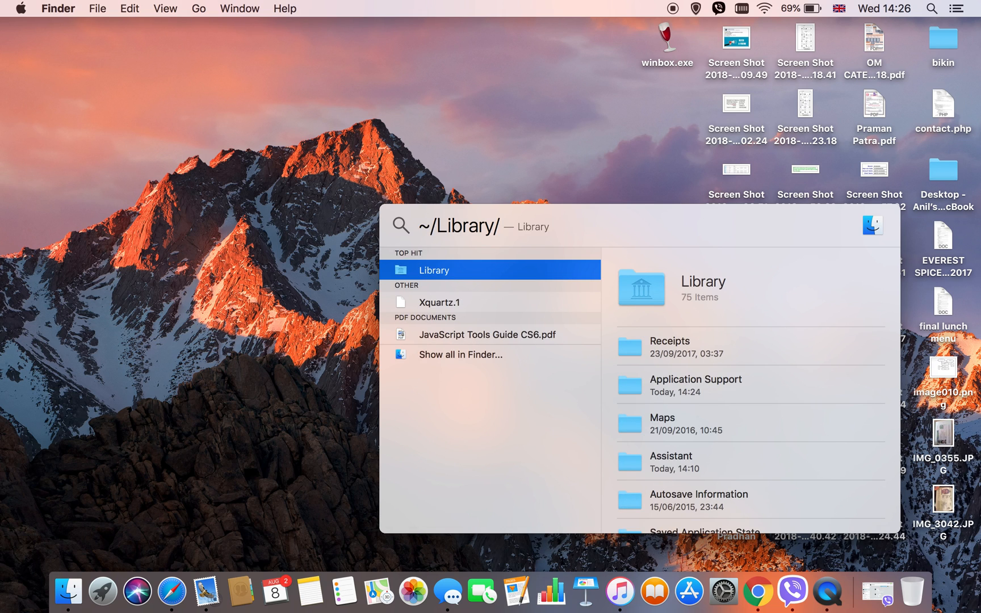
type("caches")
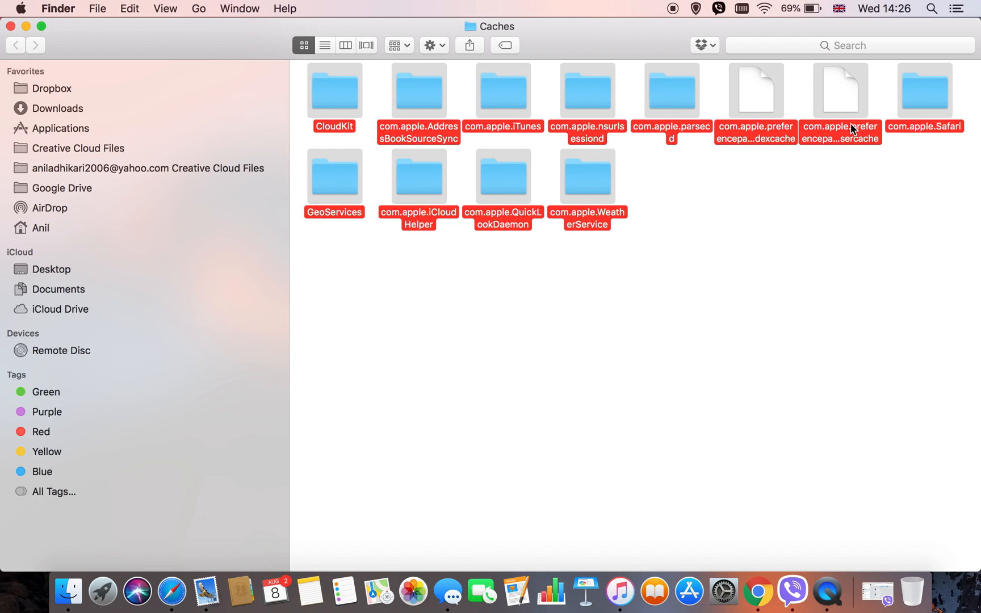
mouse_move(507, 95)
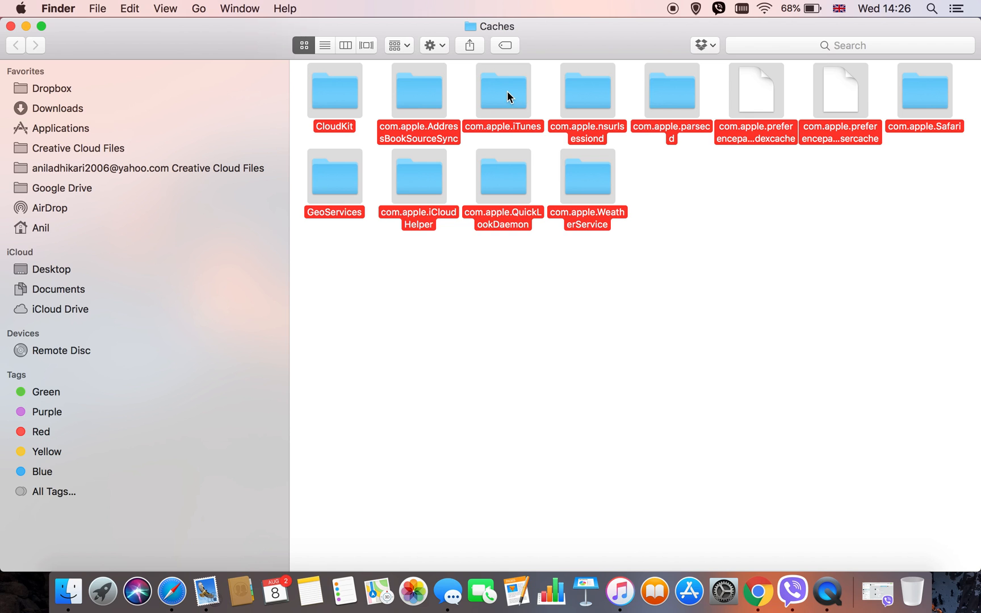
- Move all selected cache items and the leftover com.apple.nsservicescache.plist to the Trash
right_click(503, 90)
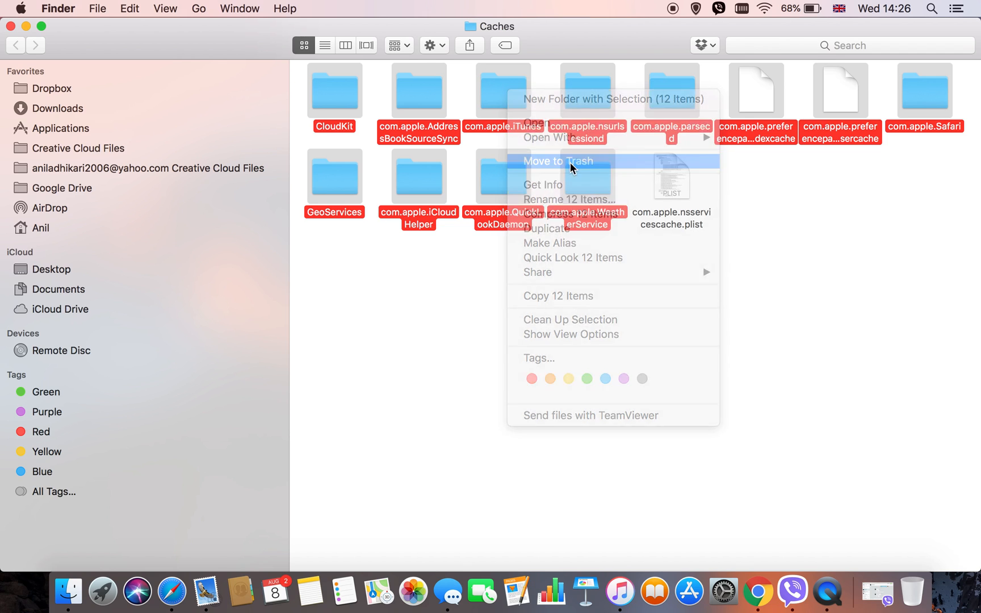
left_click(557, 161)
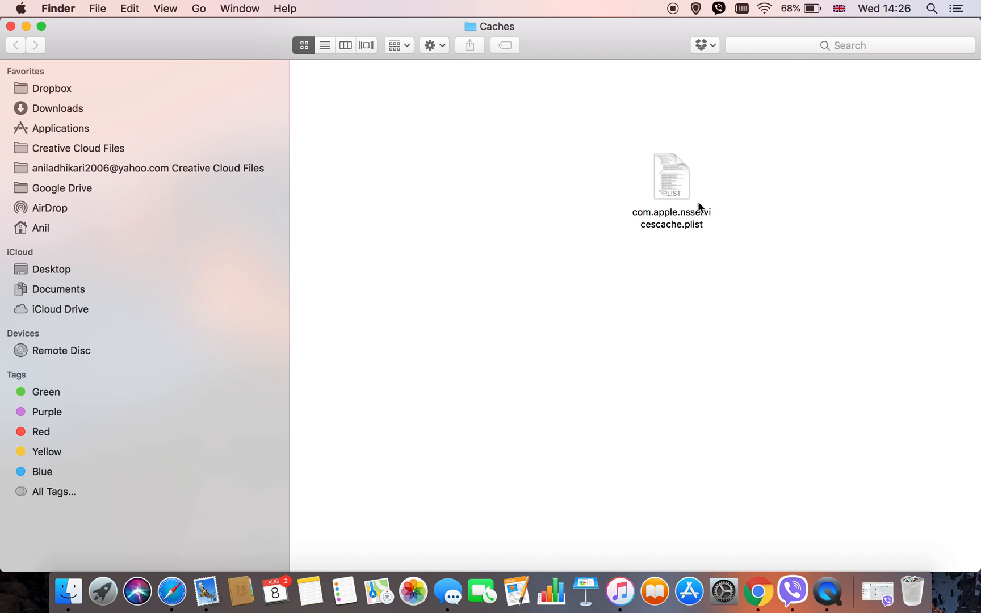
right_click(671, 175)
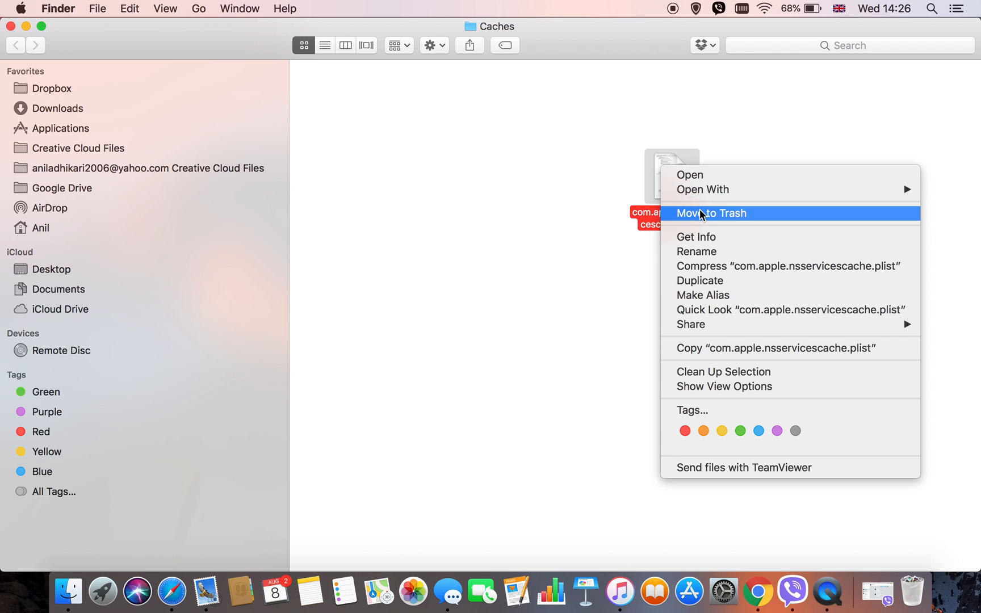
left_click(711, 212)
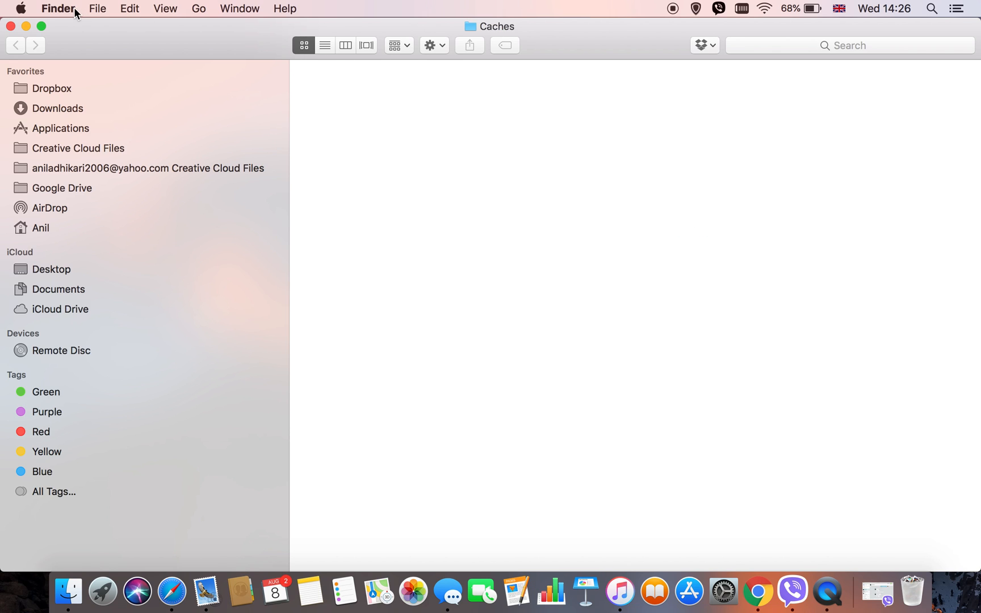
mouse_move(521, 290)
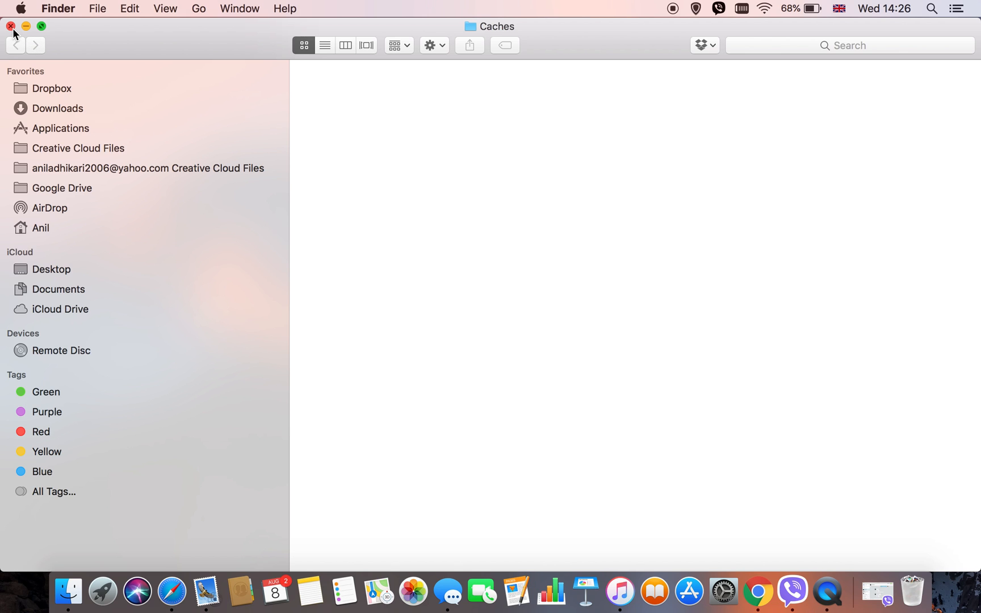
- Close the Caches window and clear the Apple menu's Recent Items list, verifying it is empty
left_click(19, 8)
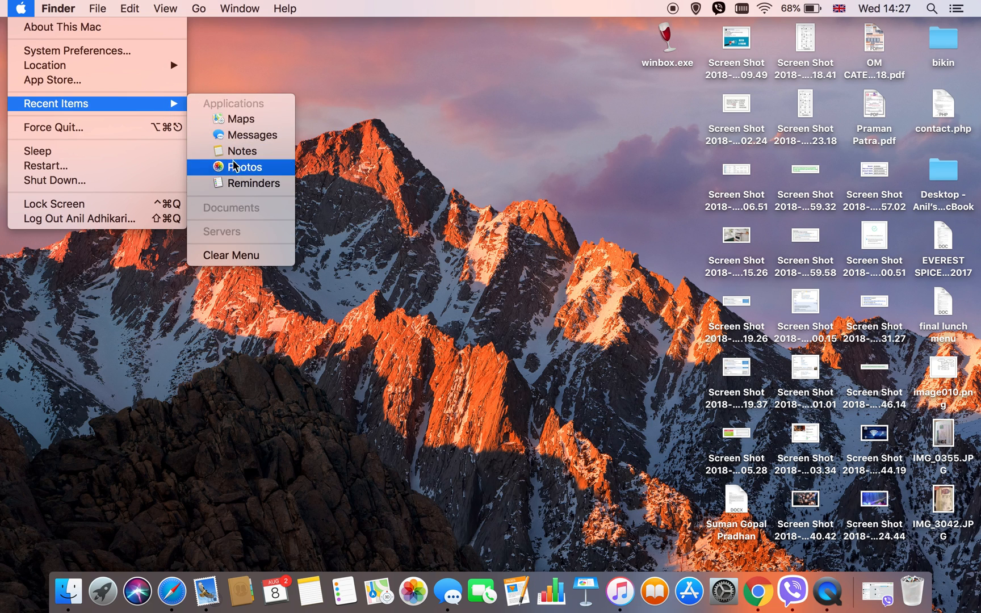
mouse_move(241, 255)
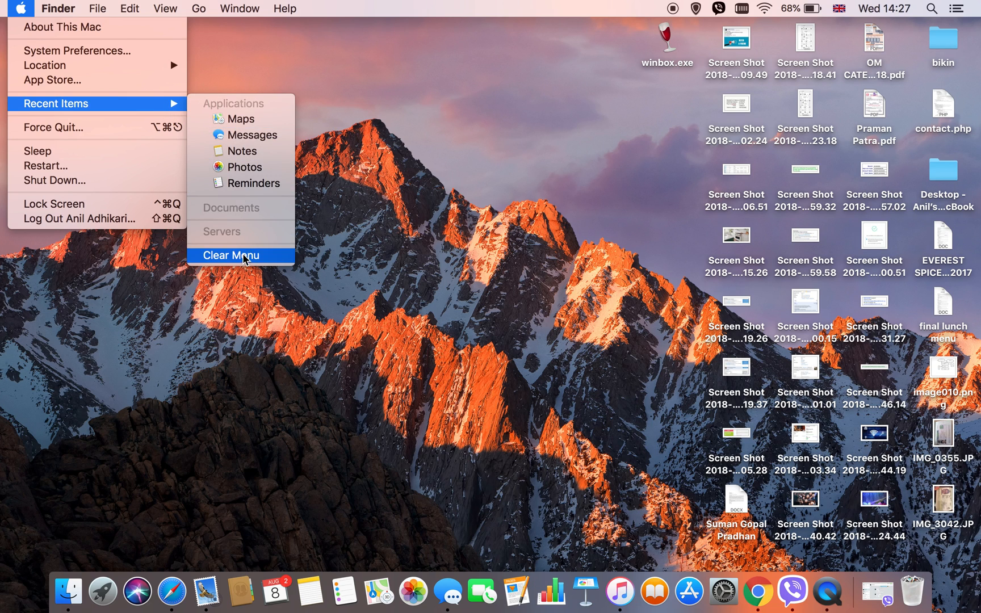
left_click(231, 255)
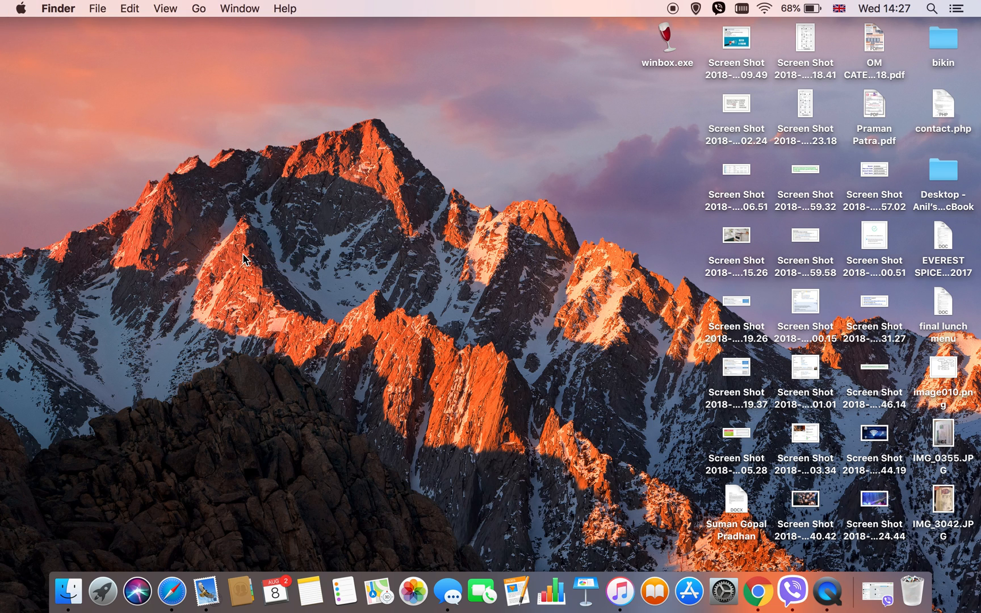
left_click(20, 8)
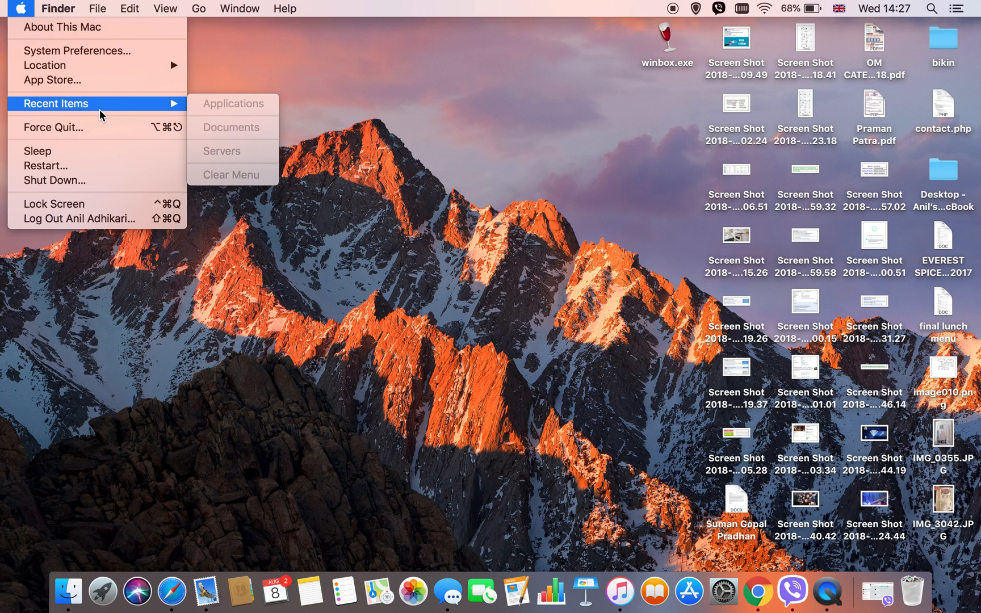
left_click(291, 222)
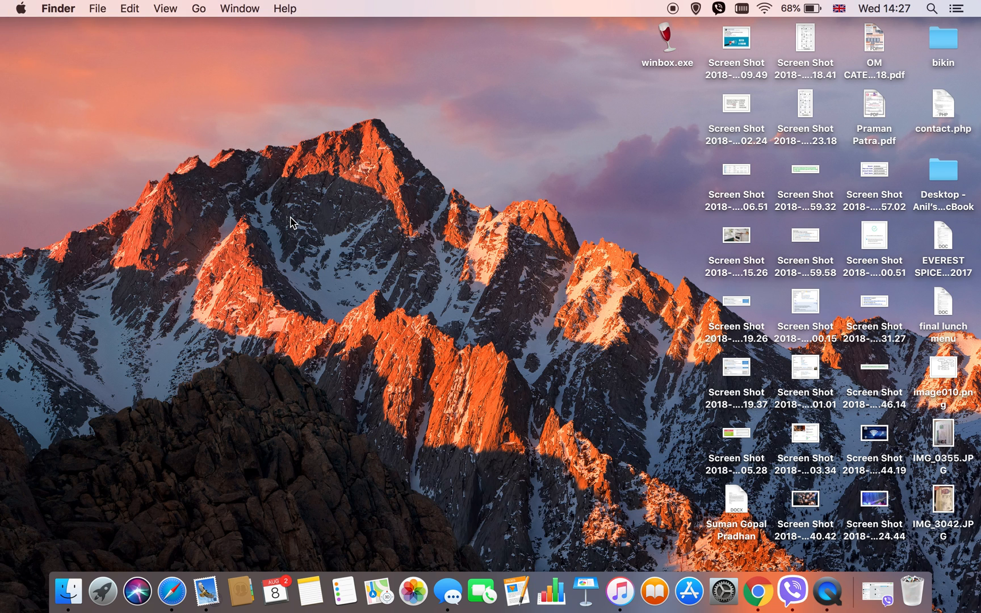
- Launch Safari and start Clear History from the History menu
left_click(172, 590)
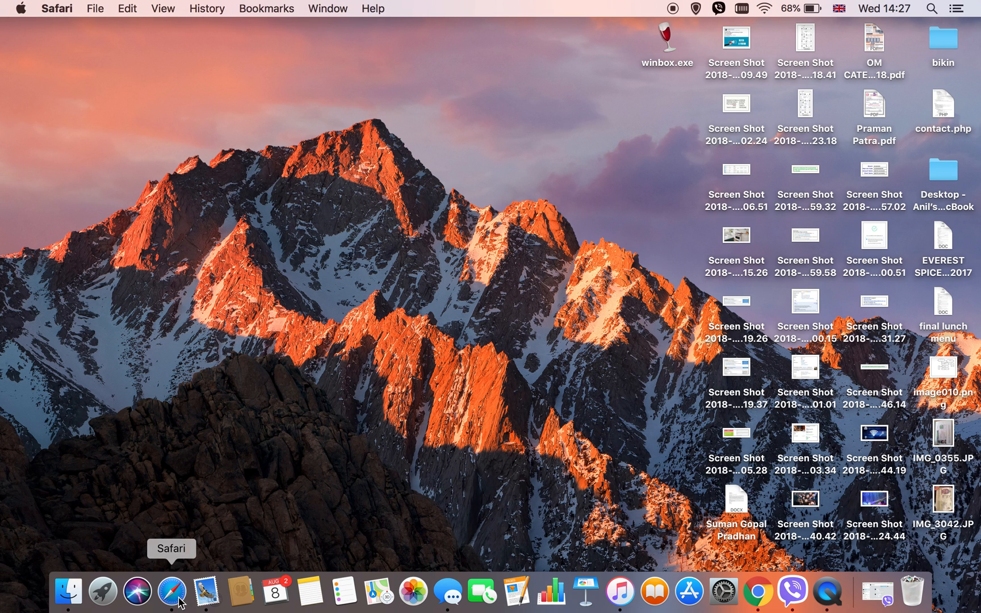
left_click(170, 590)
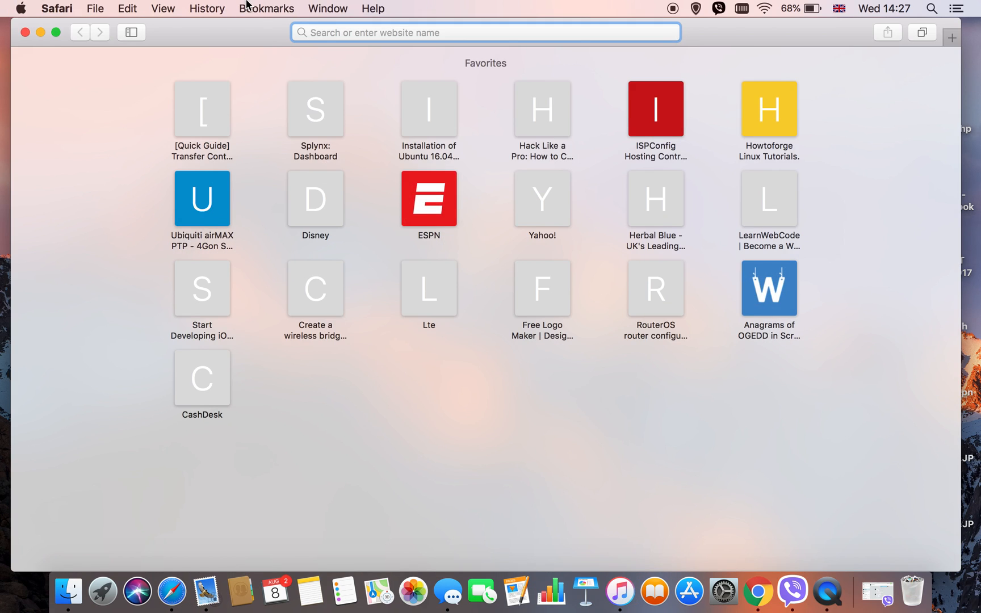
left_click(206, 8)
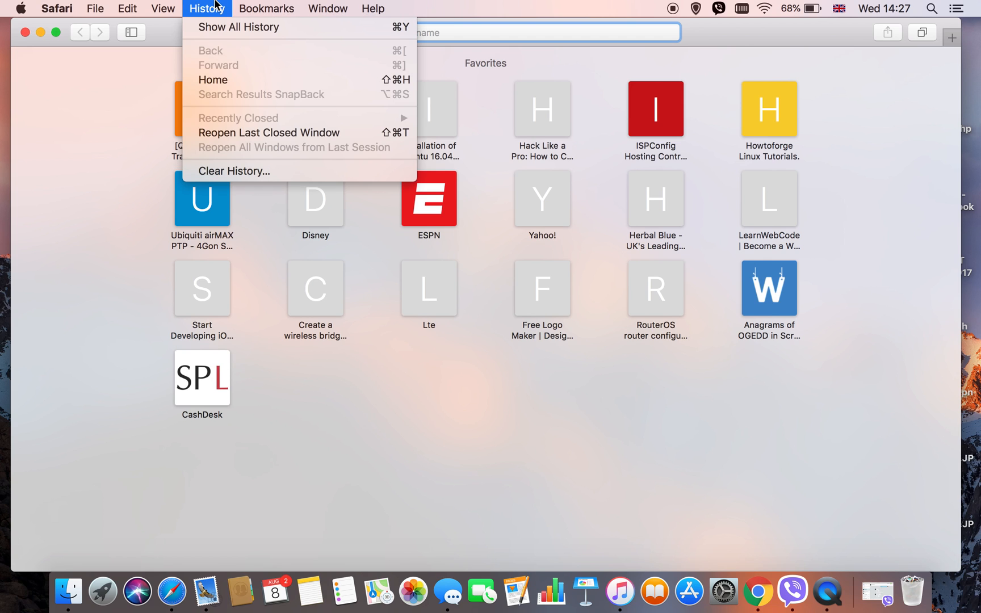
mouse_move(238, 27)
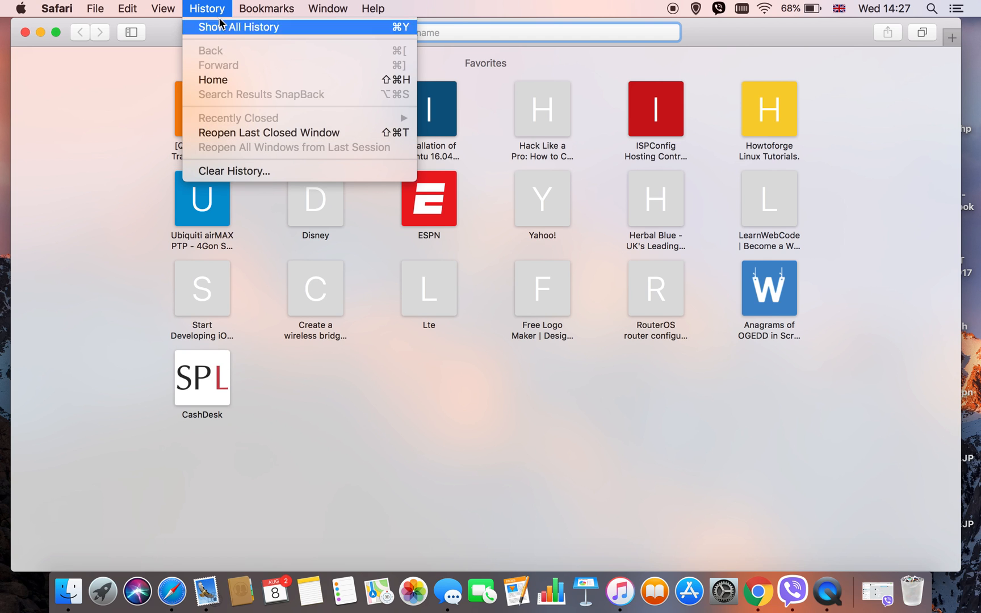
mouse_move(243, 170)
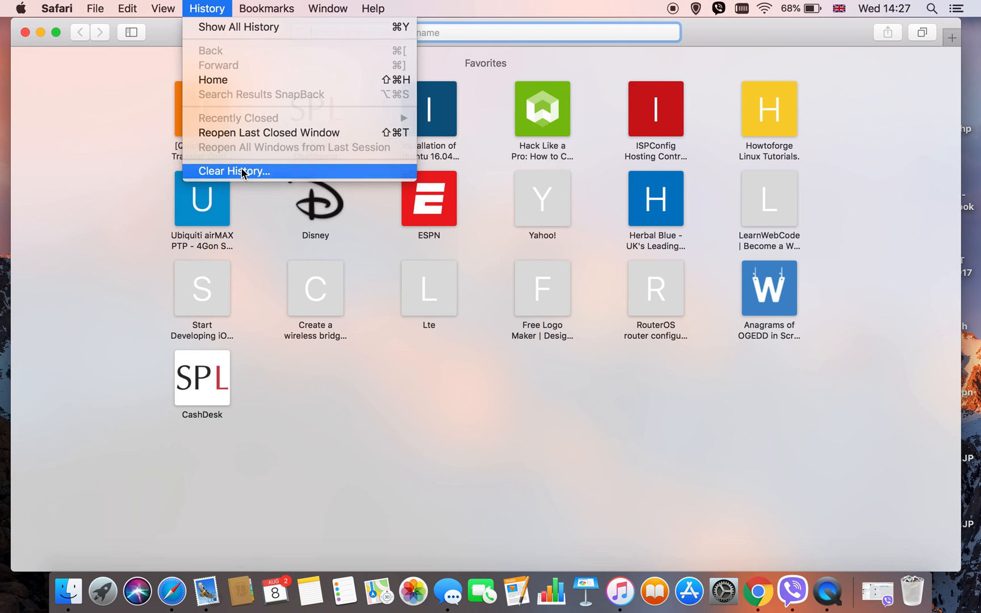
left_click(235, 170)
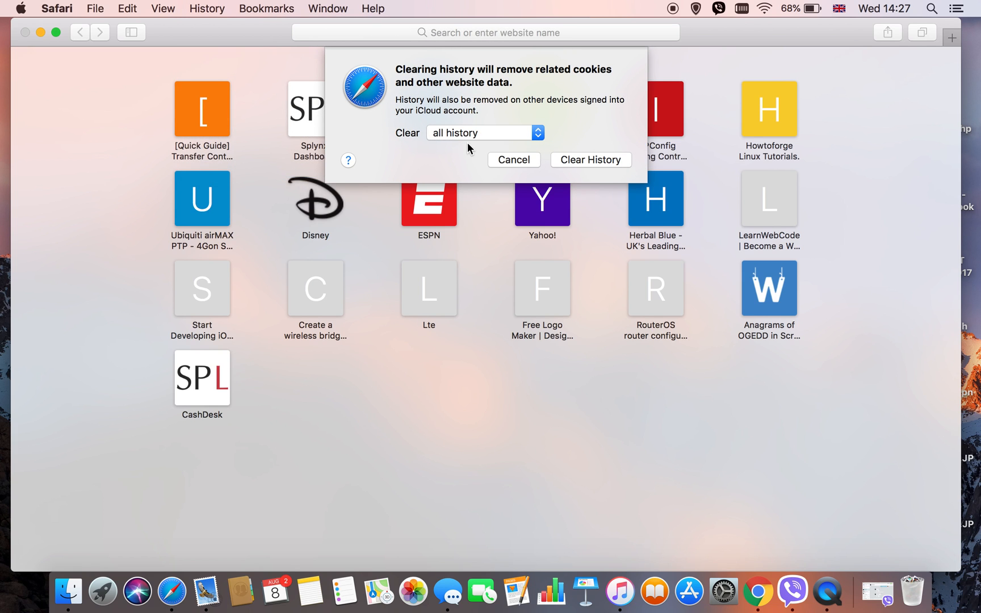
- Clear all history rather than a shorter period, confirm, and close the Safari window
left_click(483, 131)
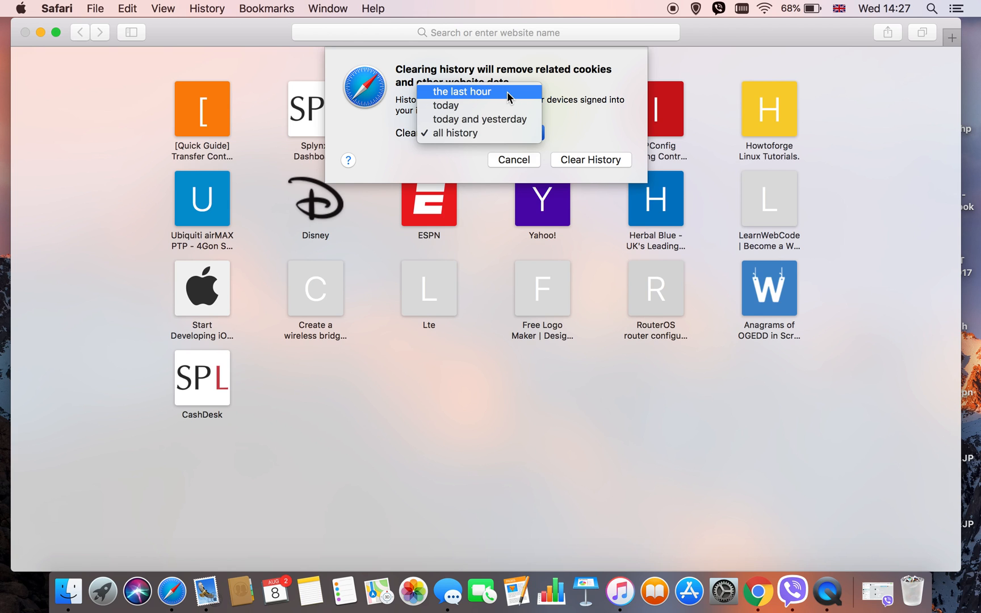
mouse_move(496, 132)
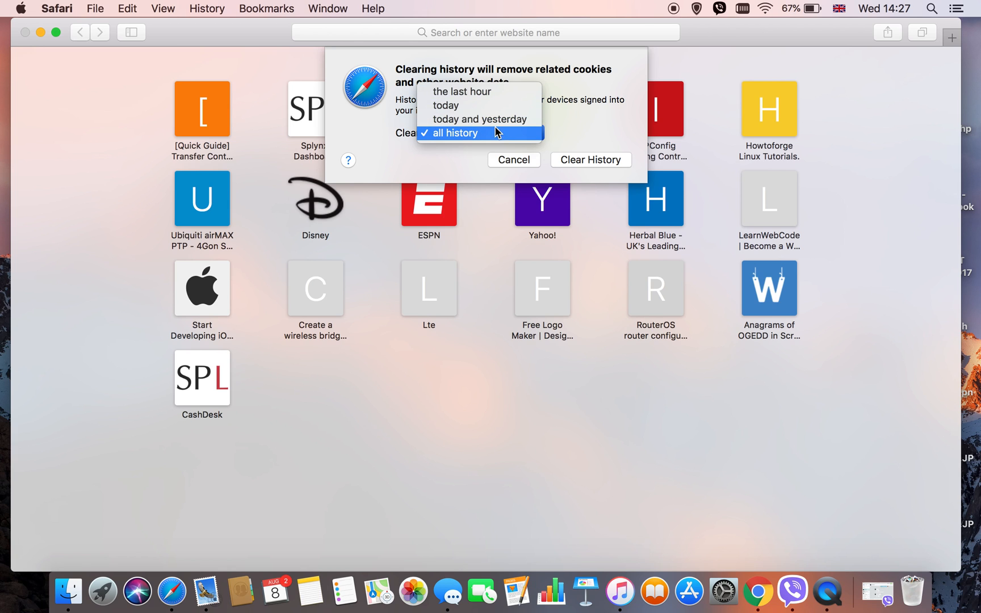
left_click(479, 133)
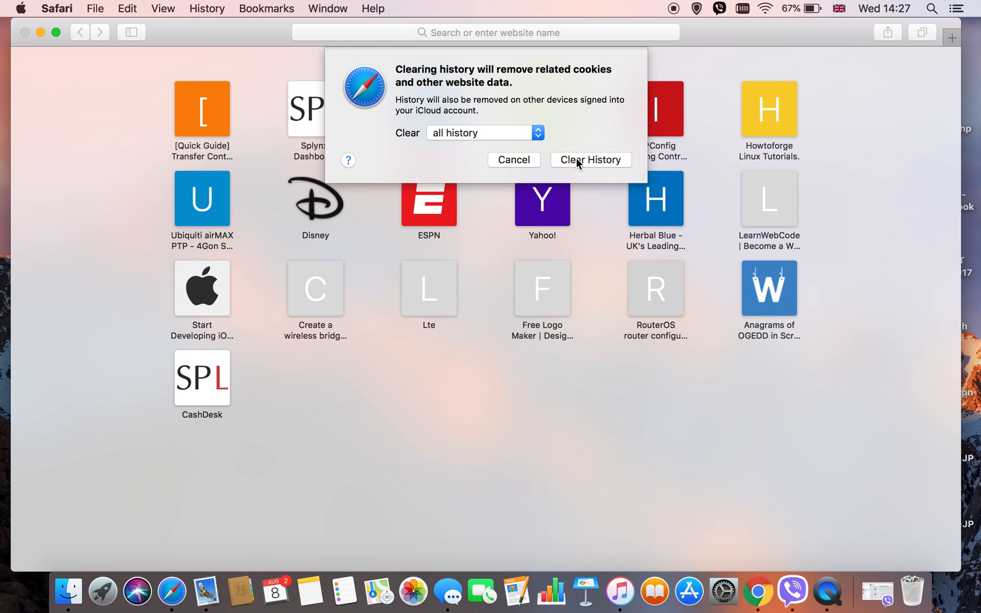
left_click(590, 160)
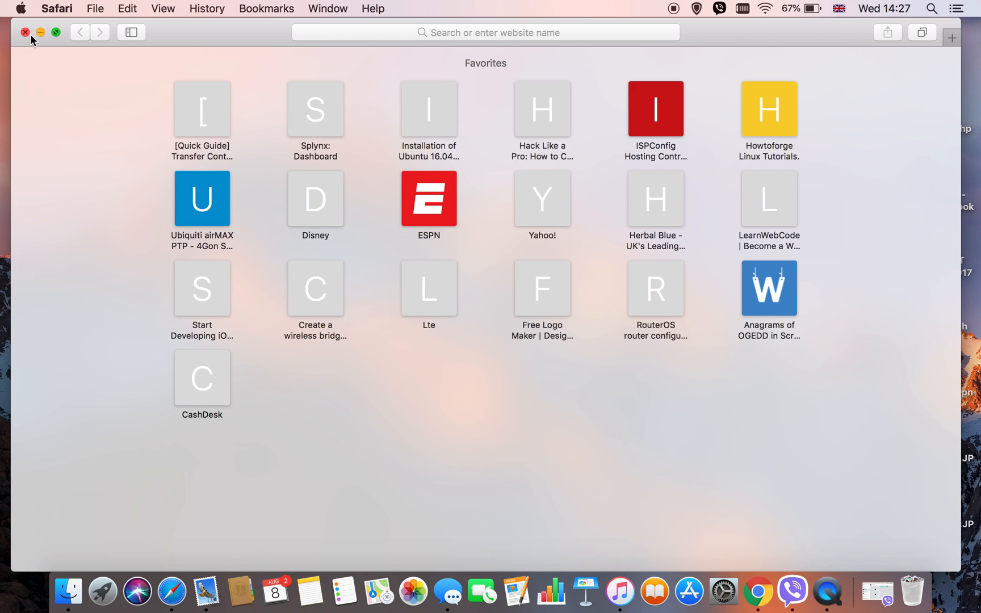
left_click(25, 32)
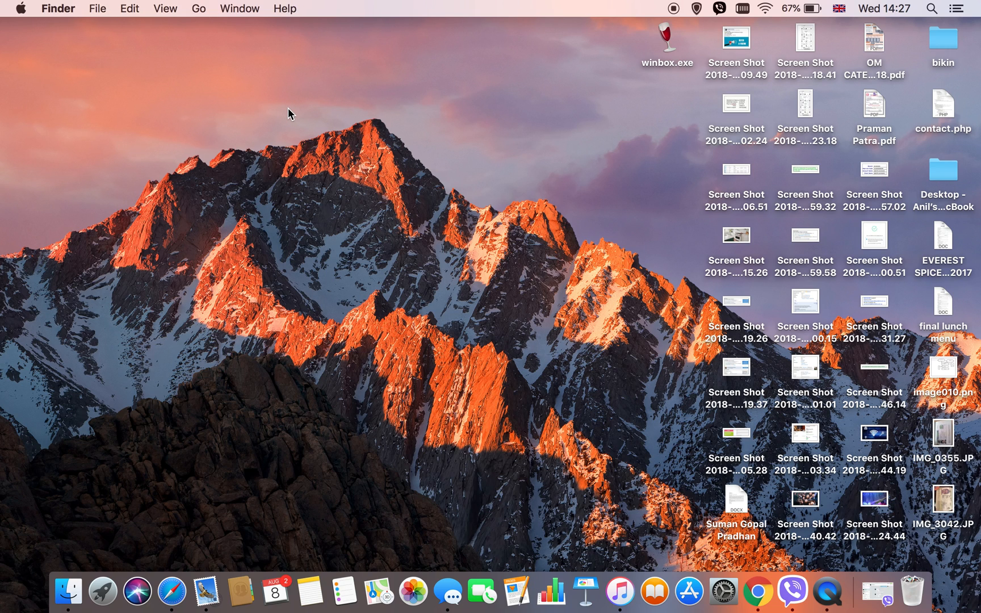
mouse_move(611, 402)
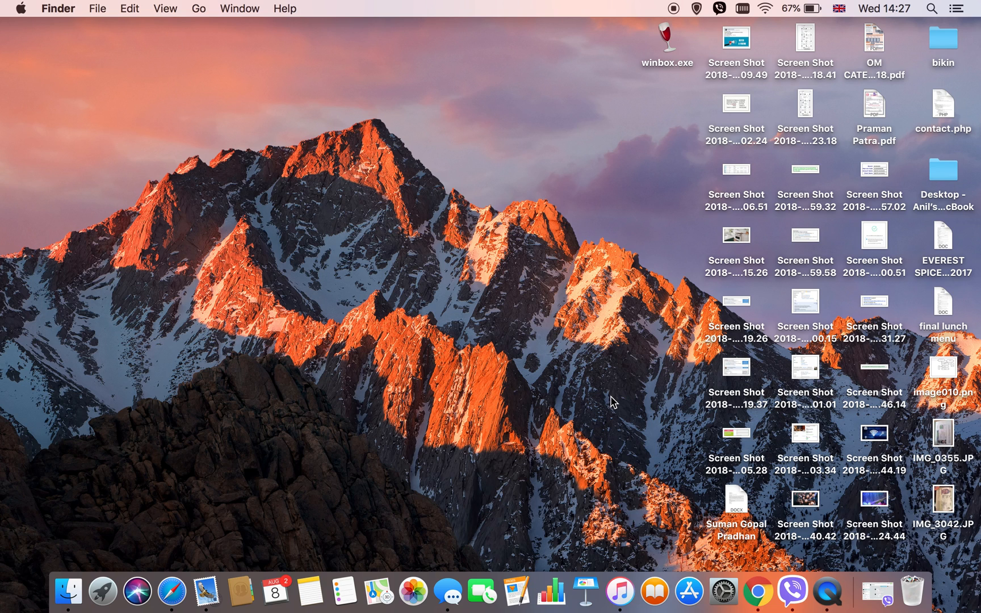
mouse_move(171, 592)
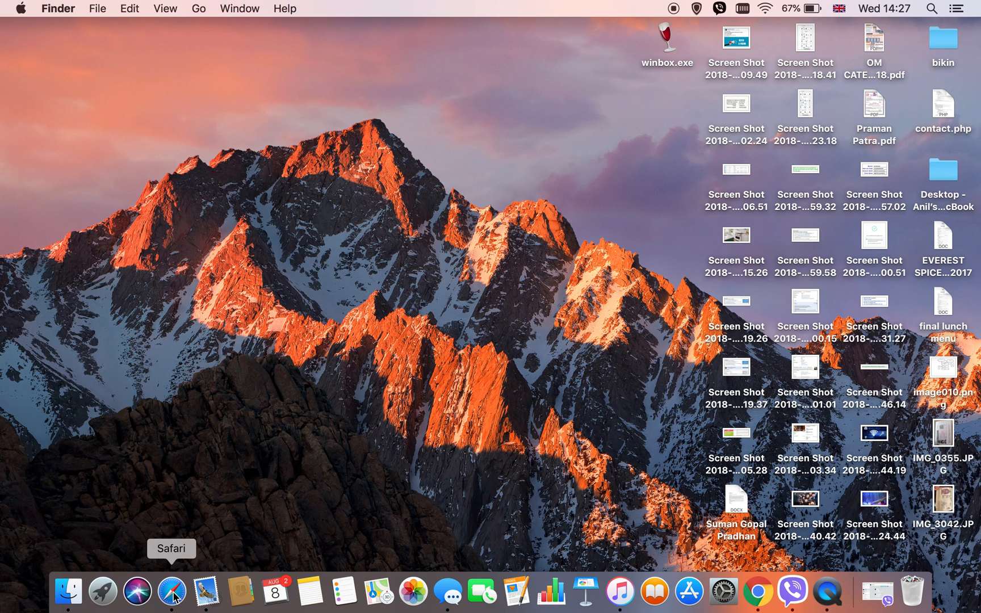
mouse_move(447, 581)
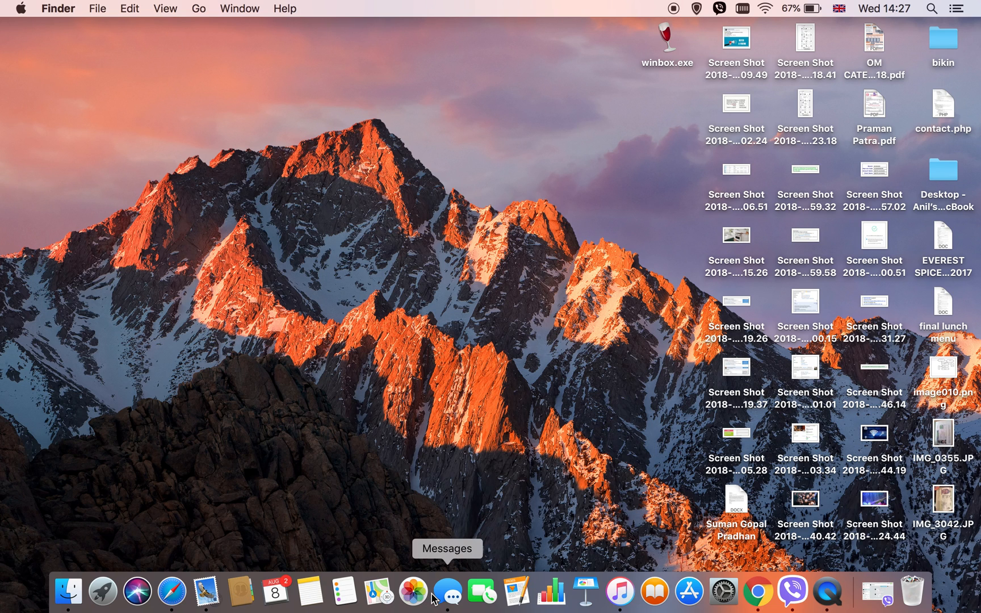
mouse_move(198, 592)
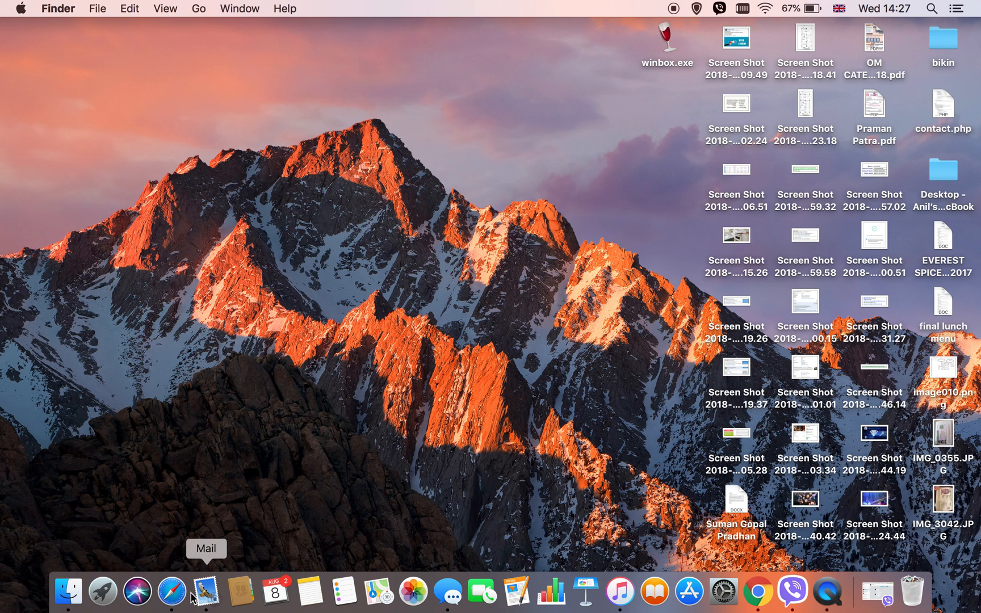
mouse_move(309, 590)
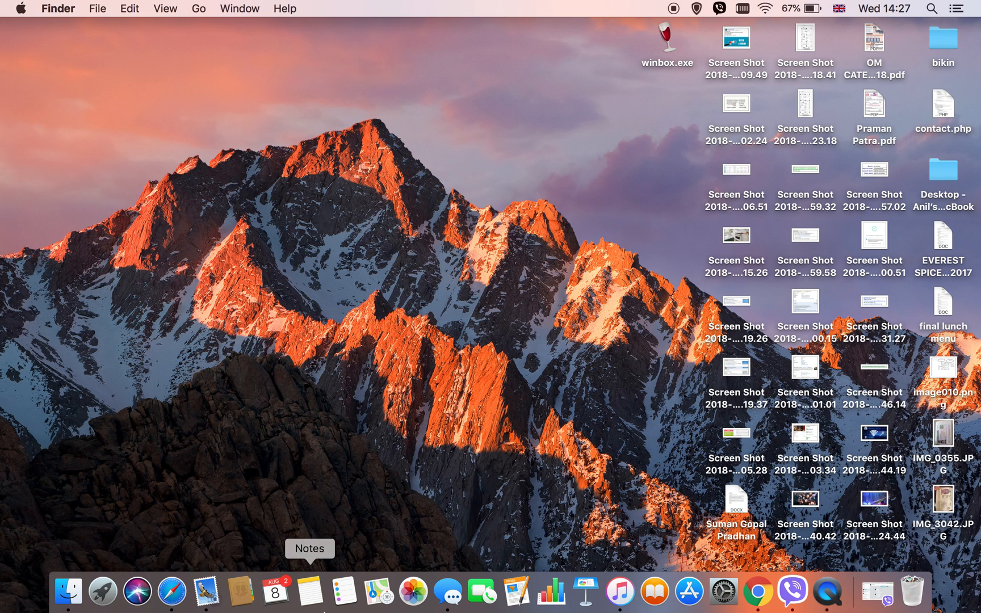
mouse_move(619, 590)
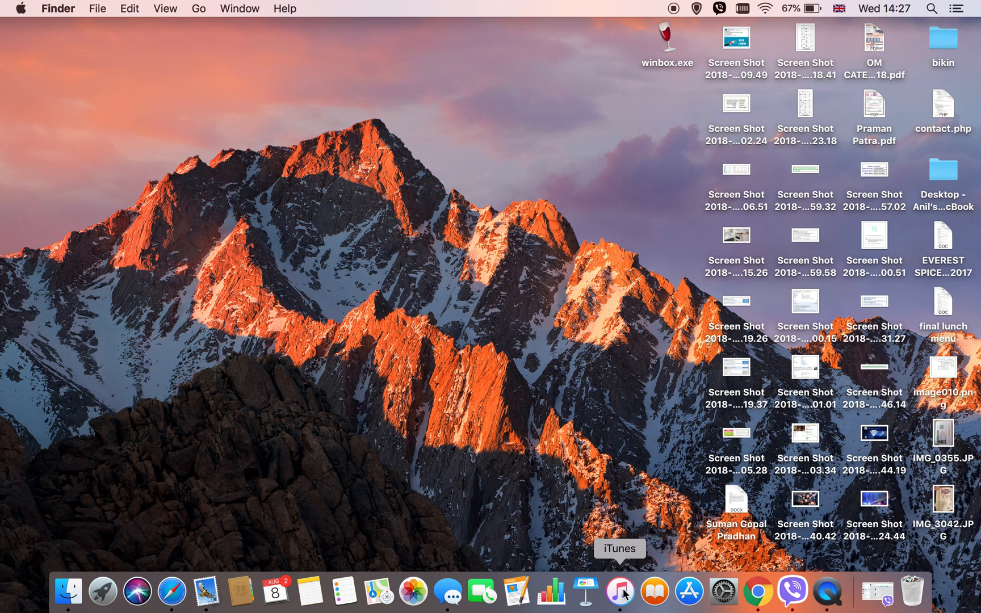
right_click(620, 590)
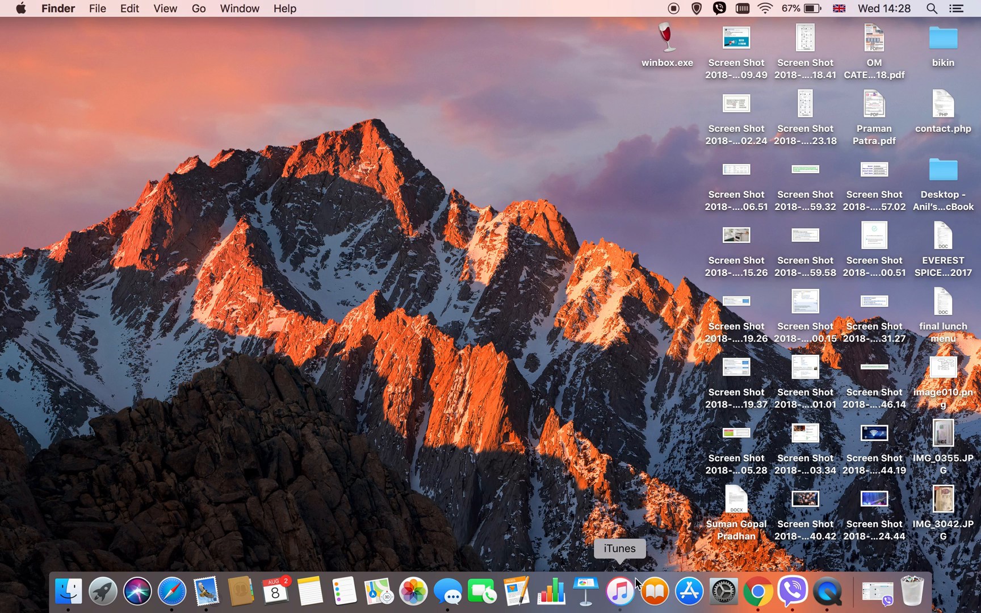
right_click(790, 590)
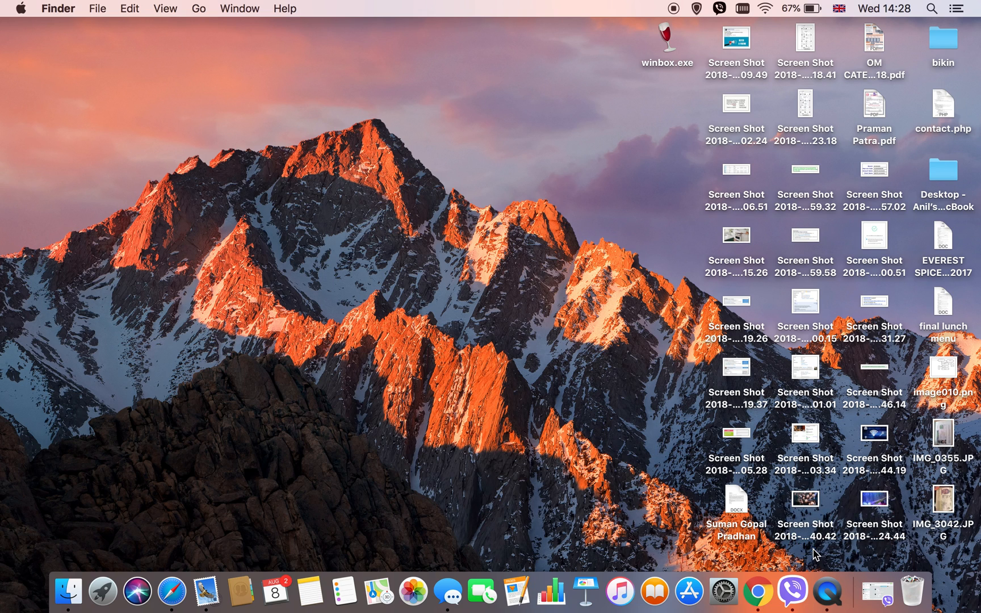
mouse_move(792, 590)
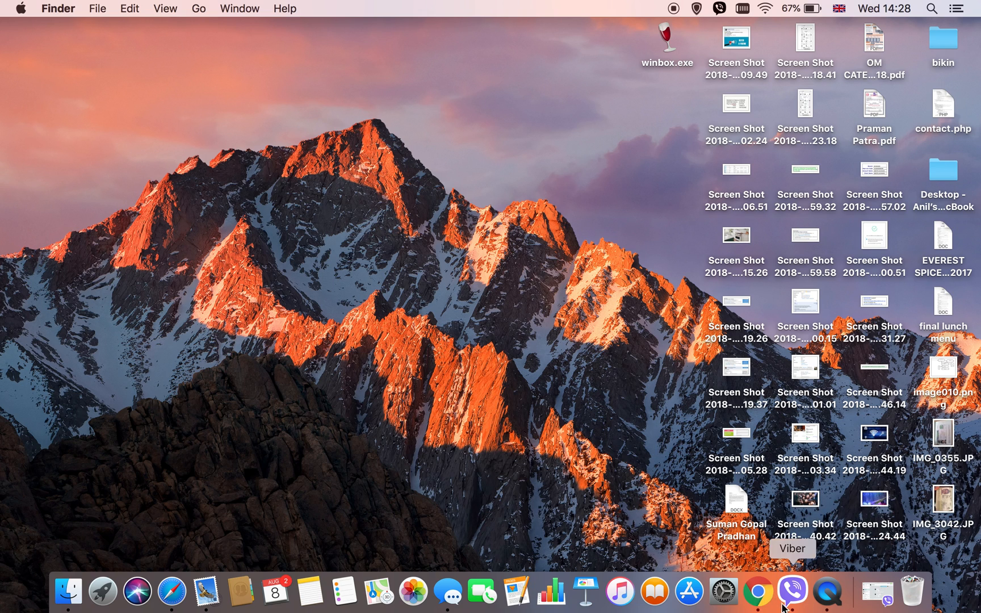
mouse_move(205, 590)
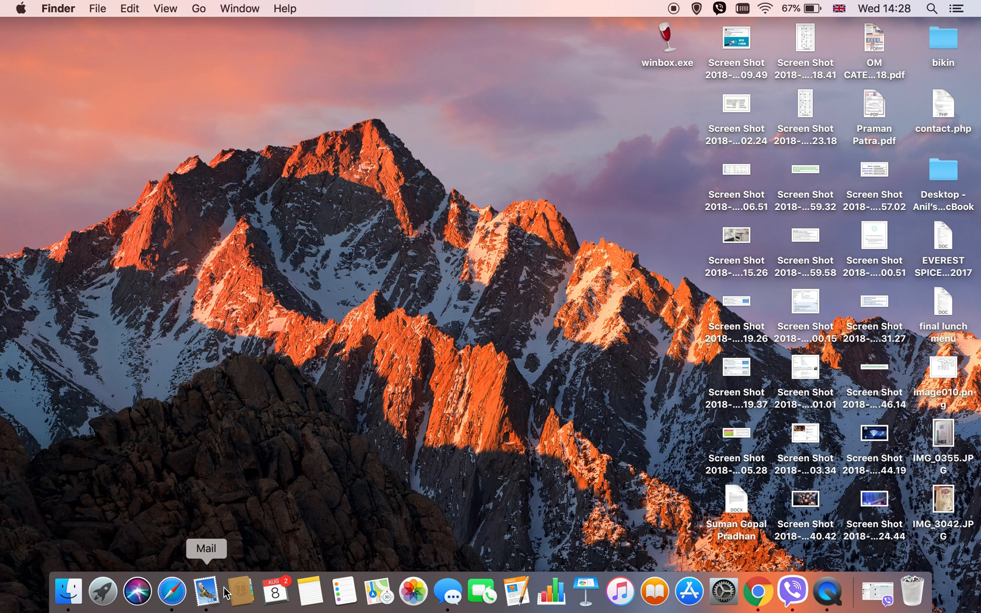
mouse_move(309, 591)
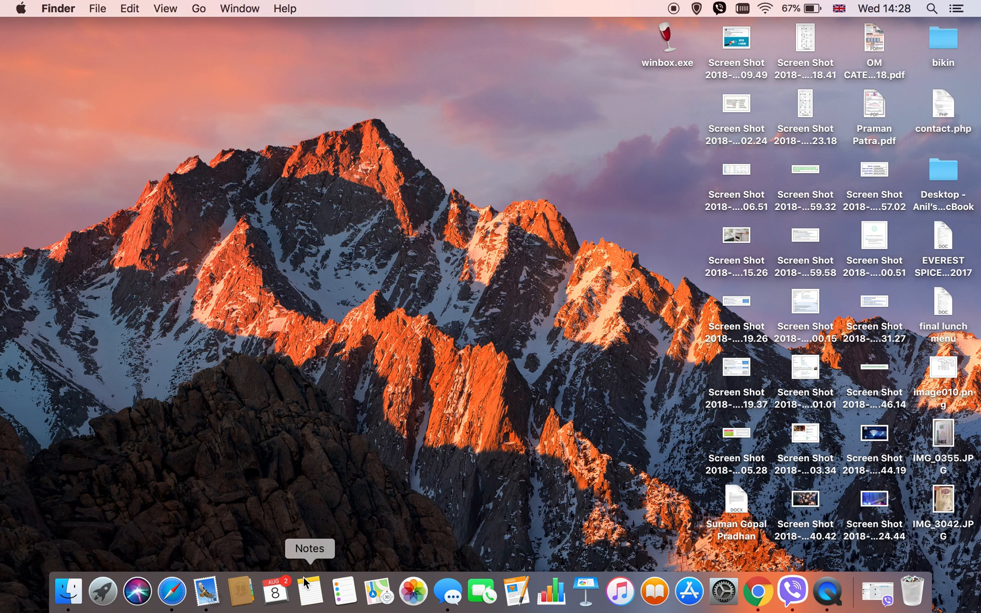
mouse_move(446, 592)
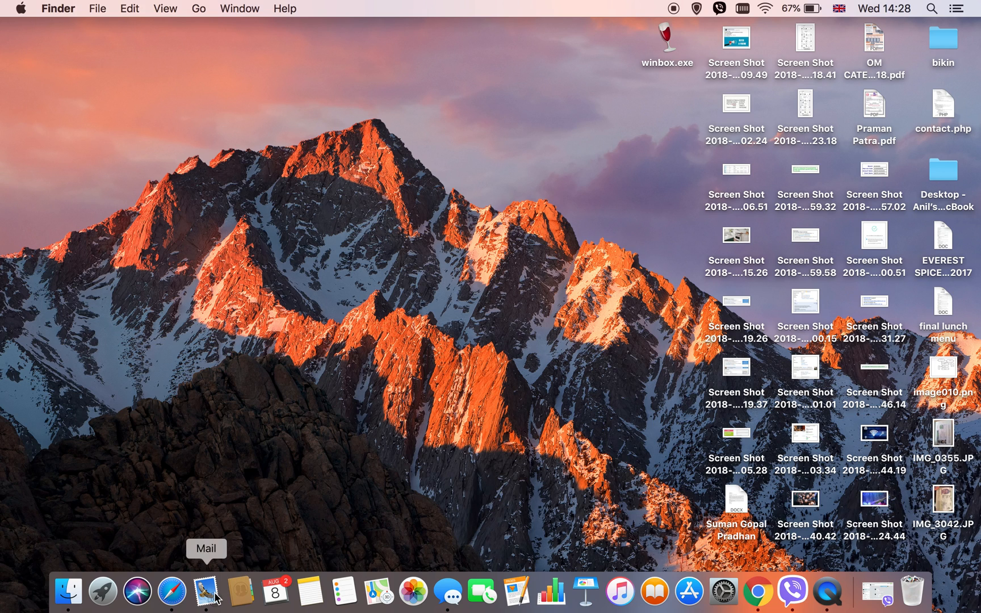
right_click(206, 590)
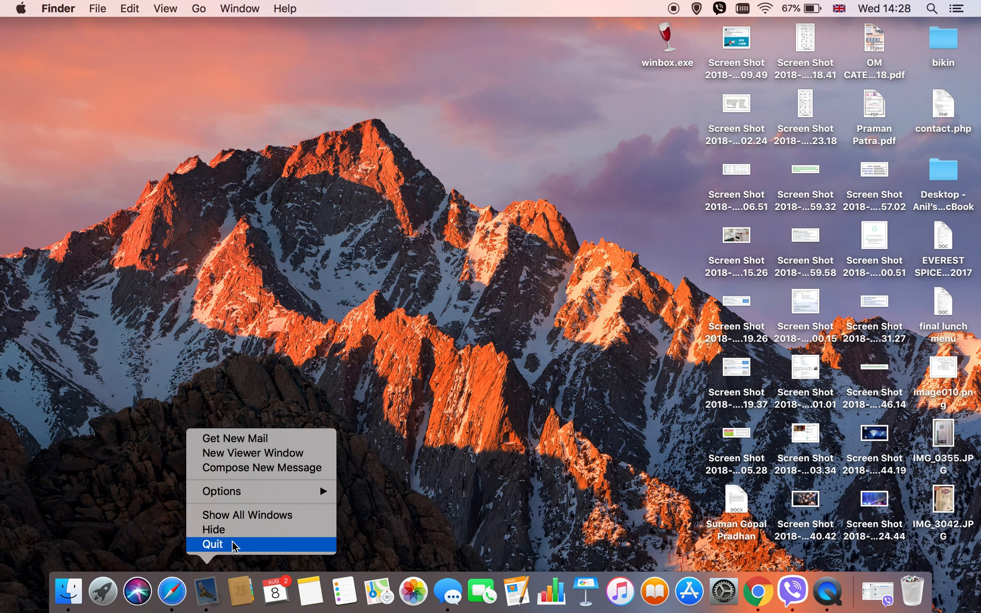
left_click(211, 544)
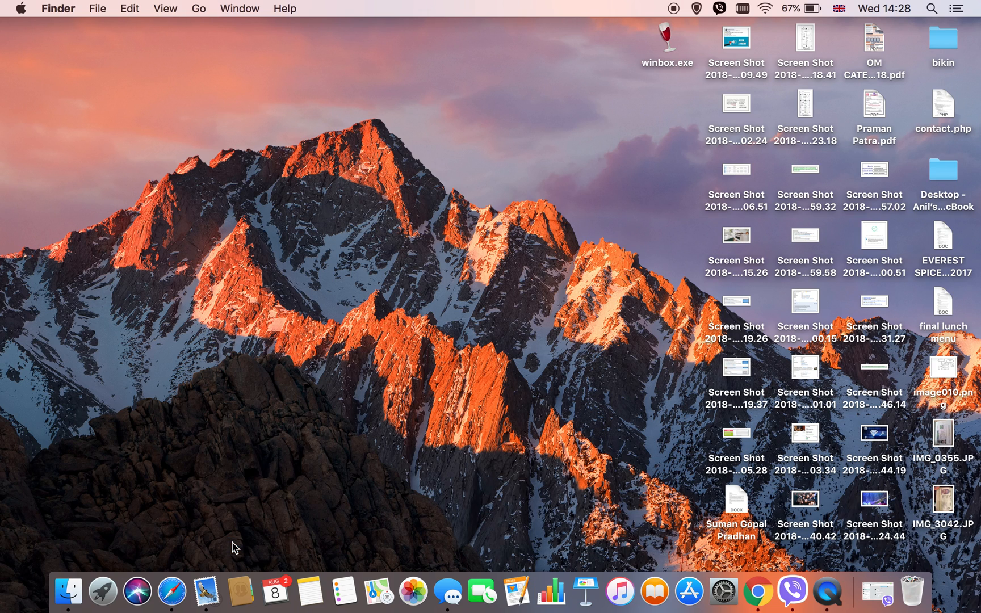
mouse_move(412, 589)
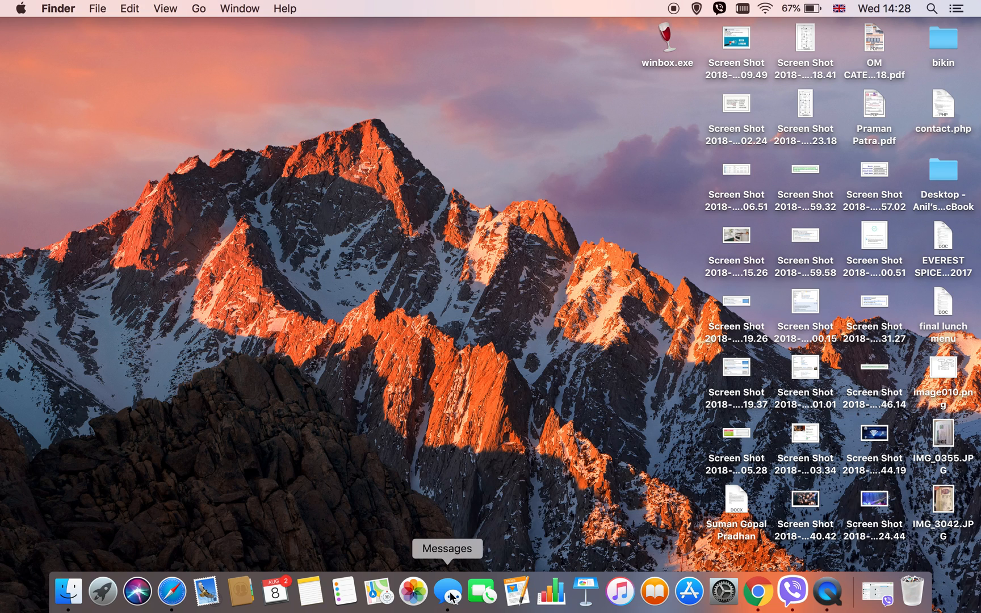
mouse_move(444, 532)
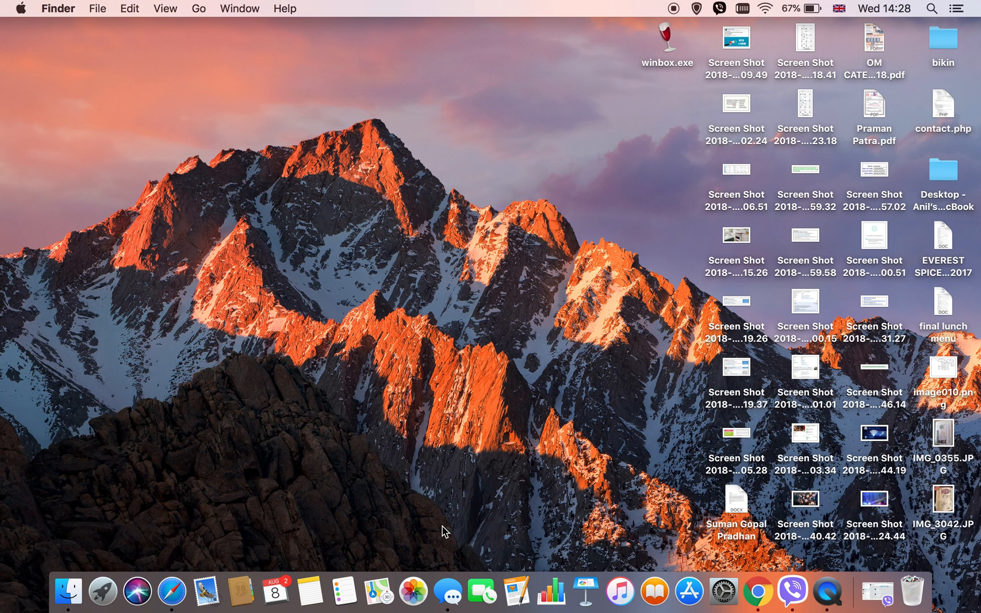
mouse_move(444, 522)
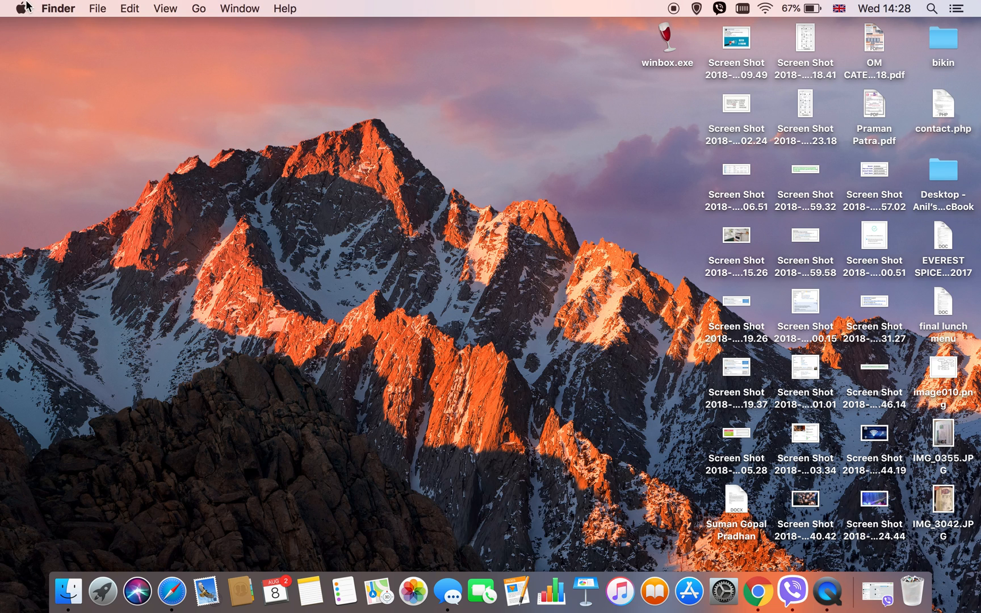
- Bring up Force Quit Applications from the Apple menu and select Viber among running apps
left_click(20, 8)
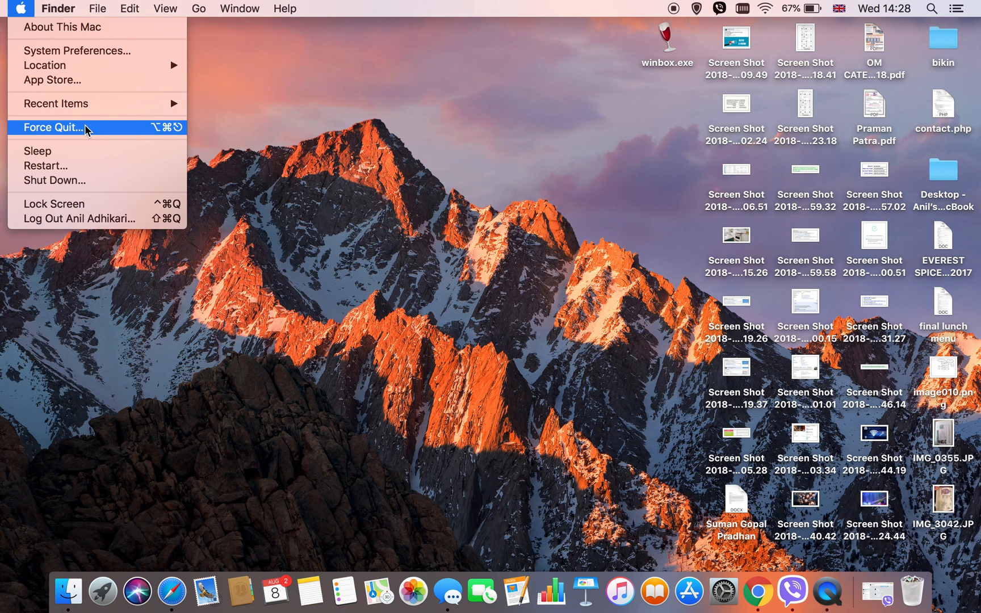
left_click(52, 127)
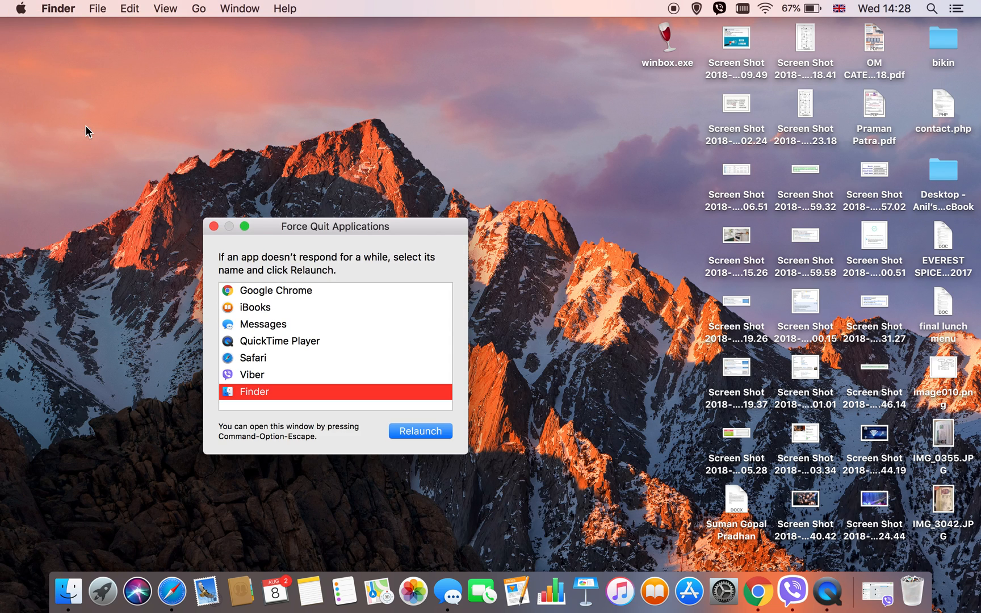
mouse_move(446, 590)
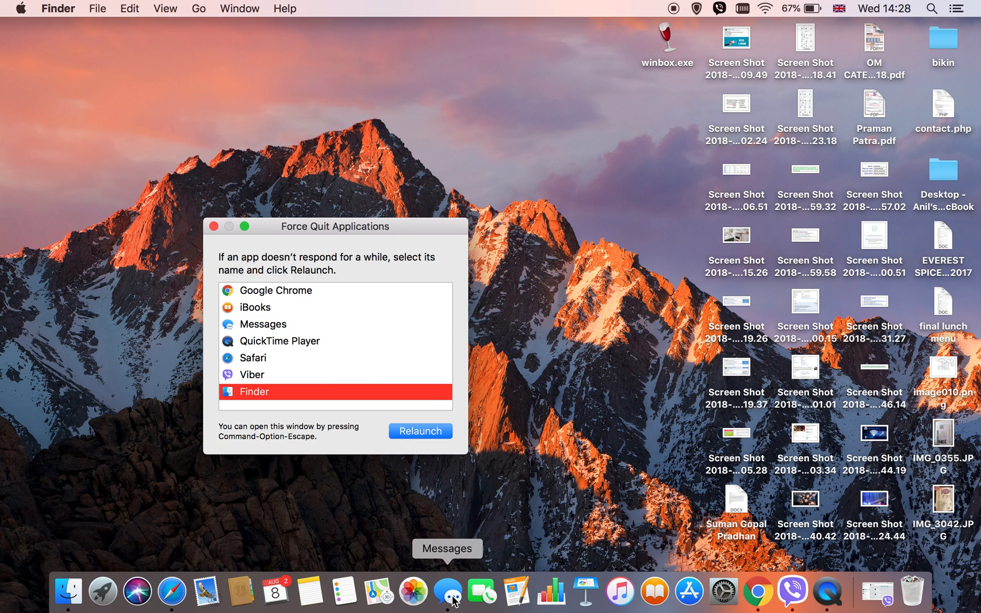
left_click(262, 323)
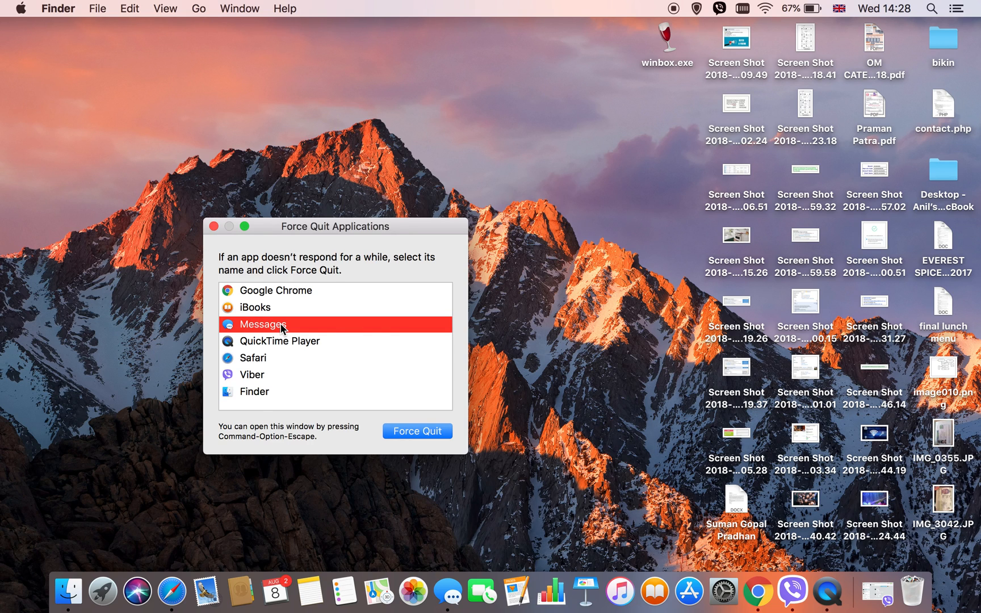
left_click(252, 374)
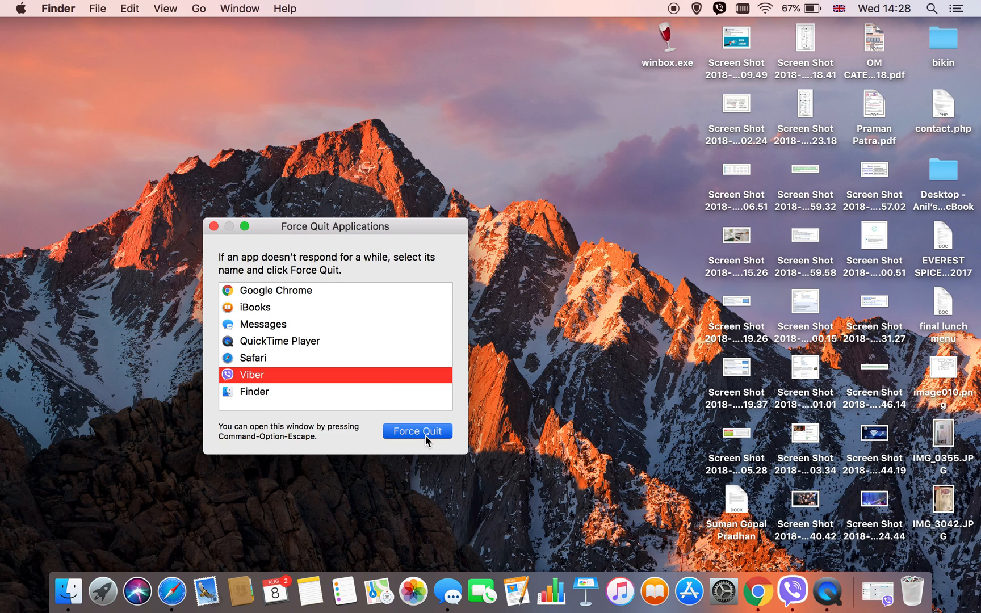
- Force-quit Viber, confirm it, and close the Force Quit Applications window
left_click(416, 431)
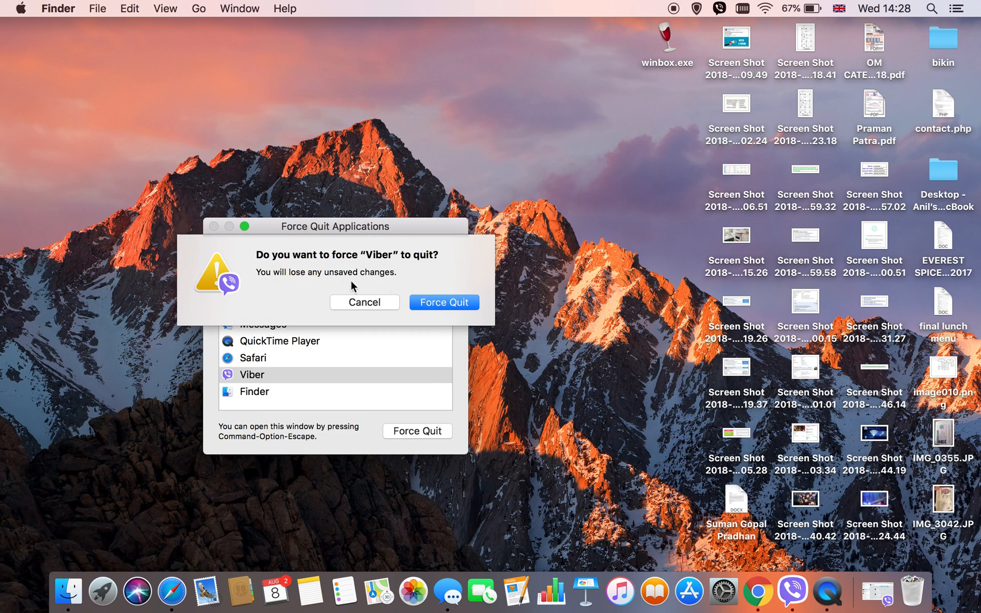
left_click(444, 302)
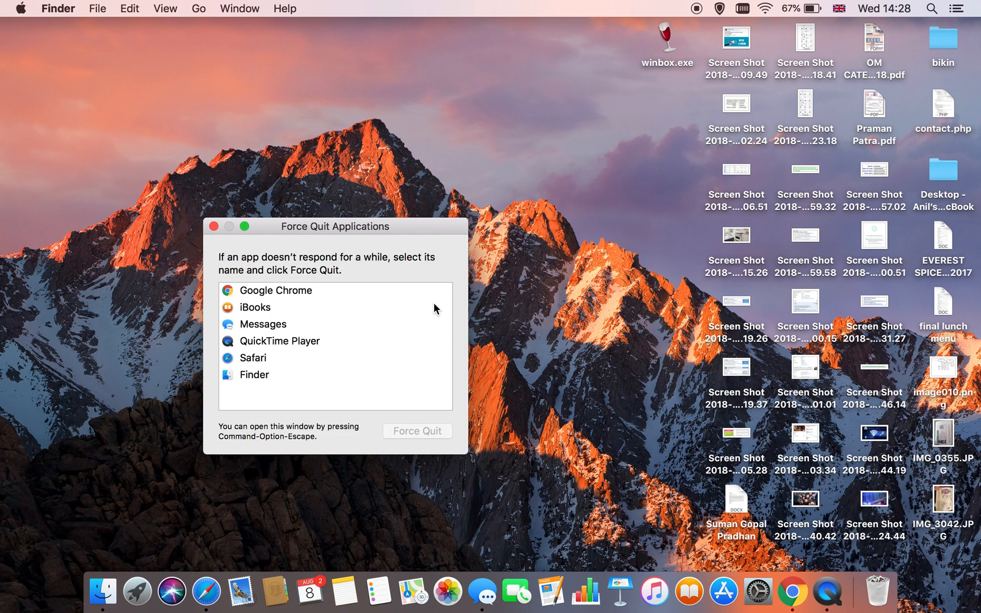
left_click(255, 308)
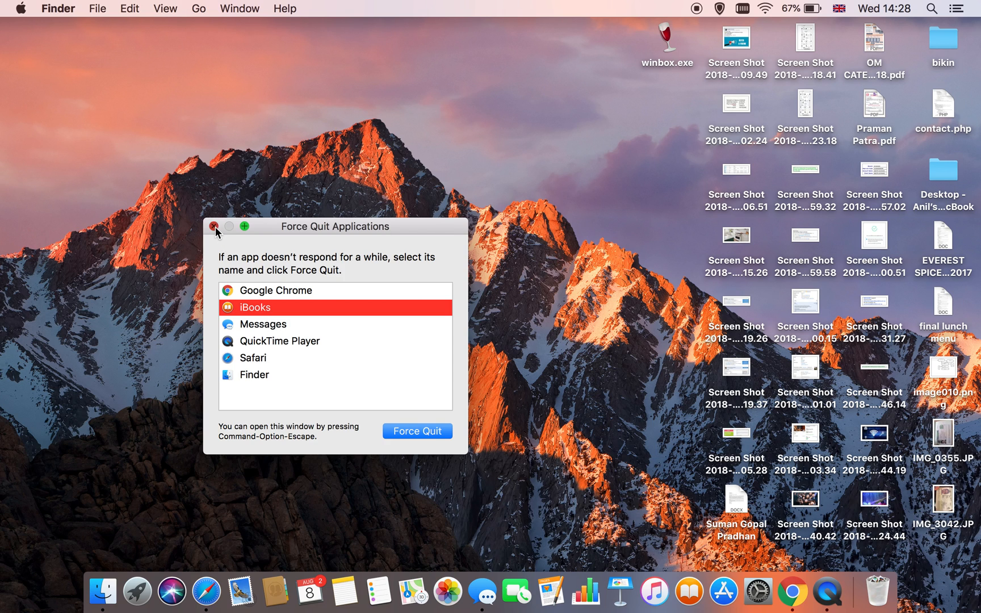
left_click(213, 225)
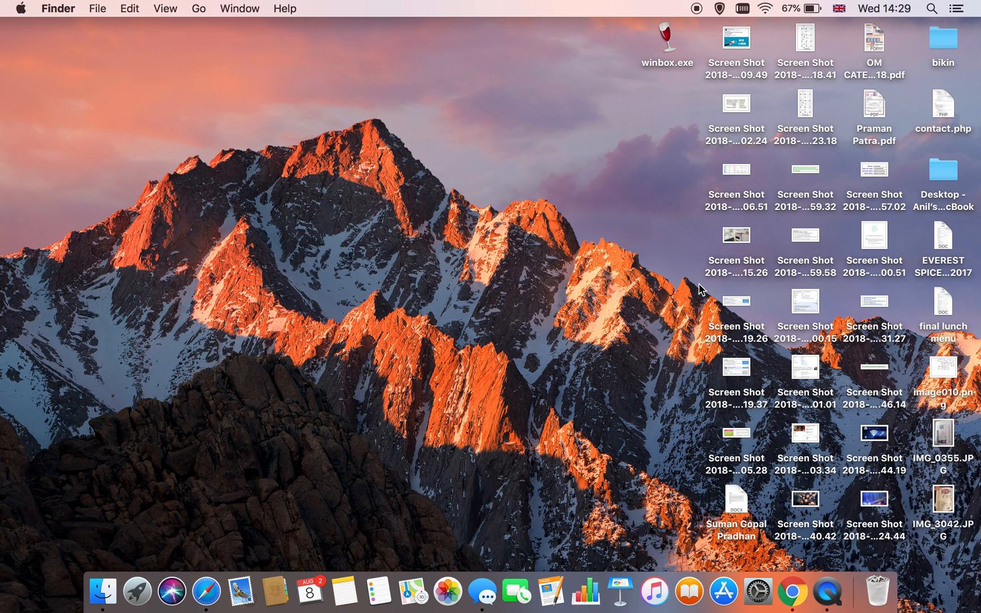
mouse_move(244, 194)
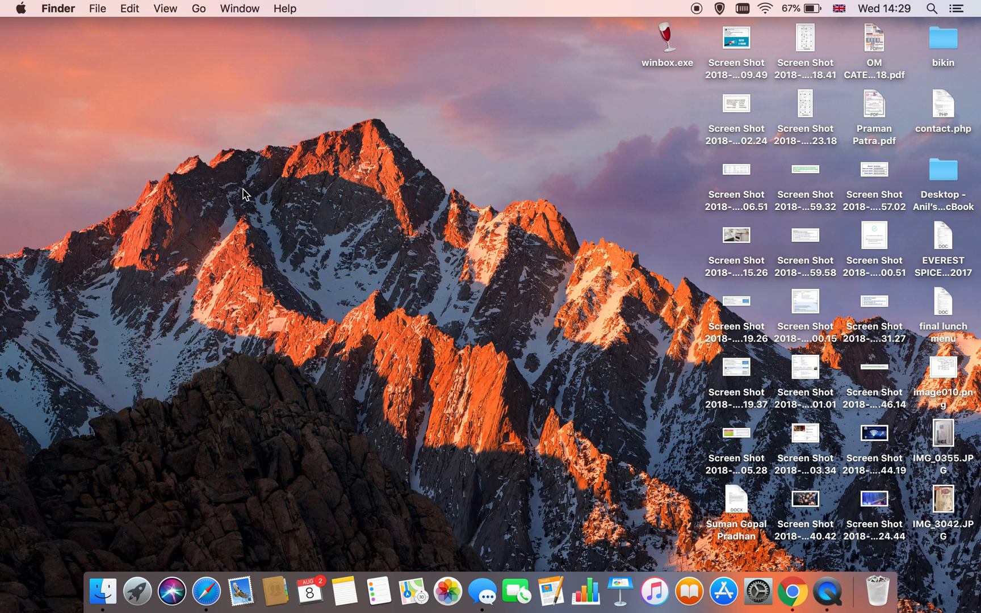
mouse_move(240, 185)
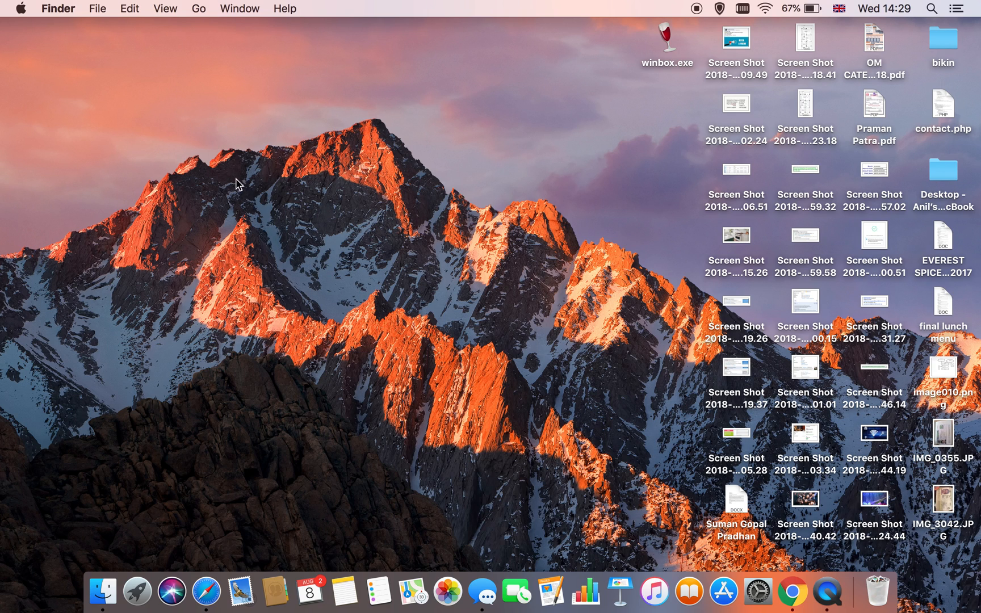
mouse_move(418, 249)
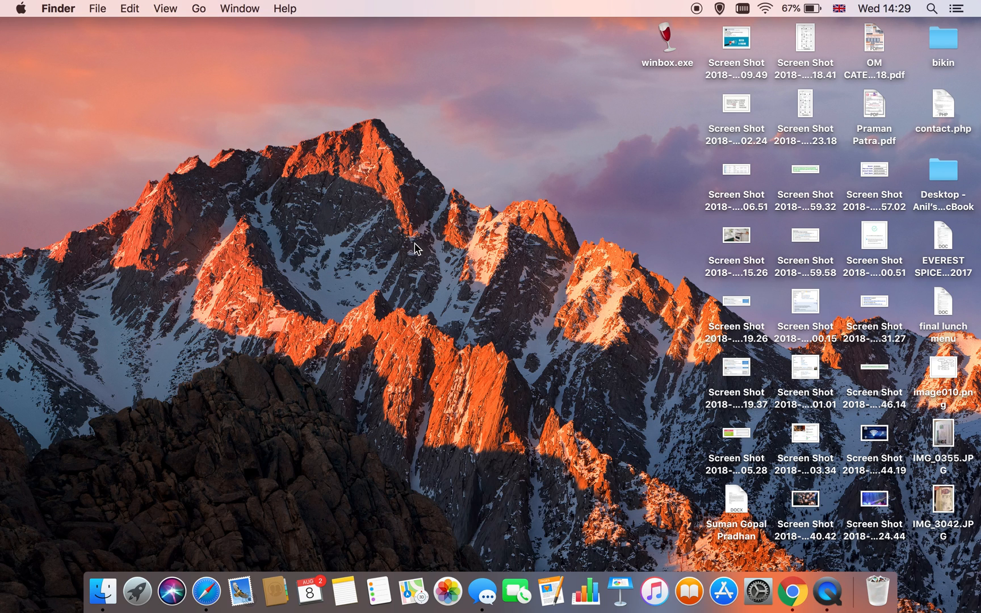
mouse_move(464, 241)
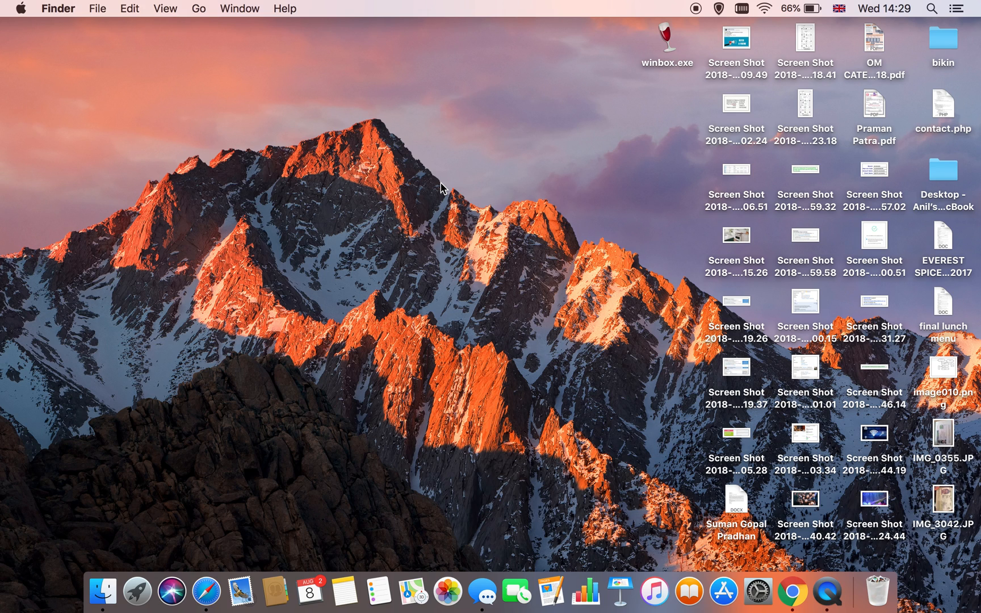
mouse_move(365, 132)
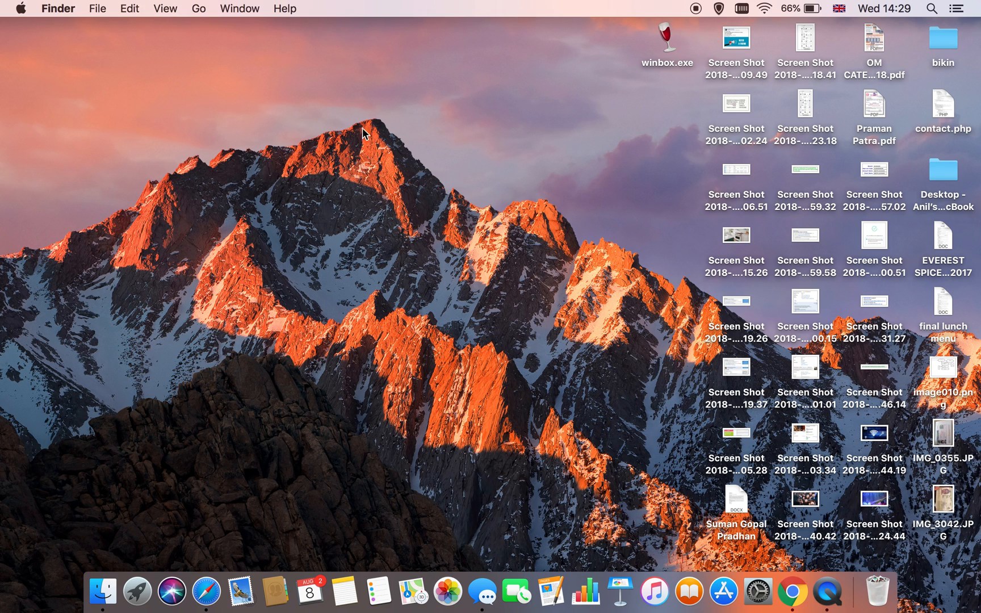
right_click(366, 134)
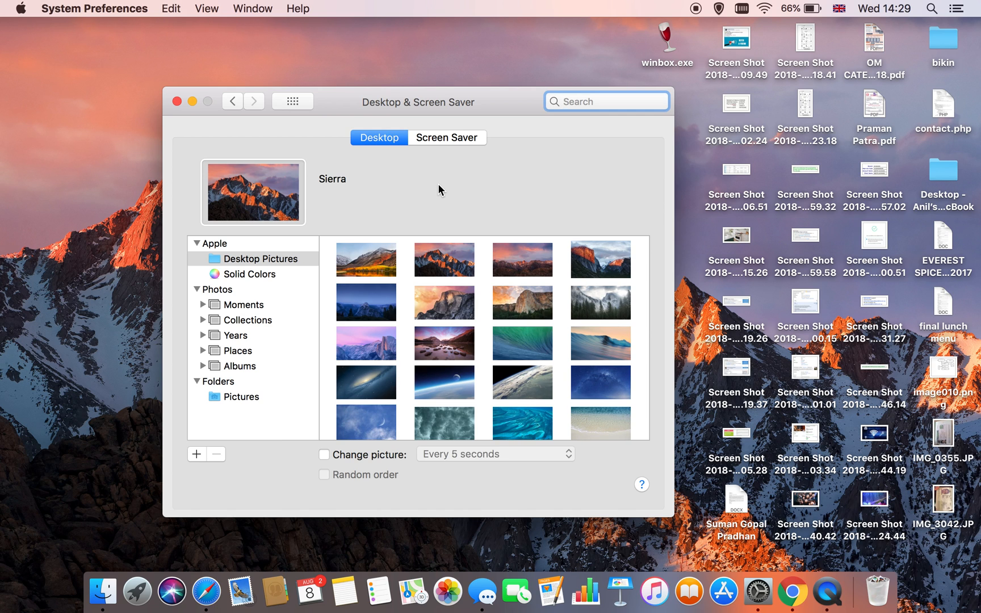
scroll("down", 3)
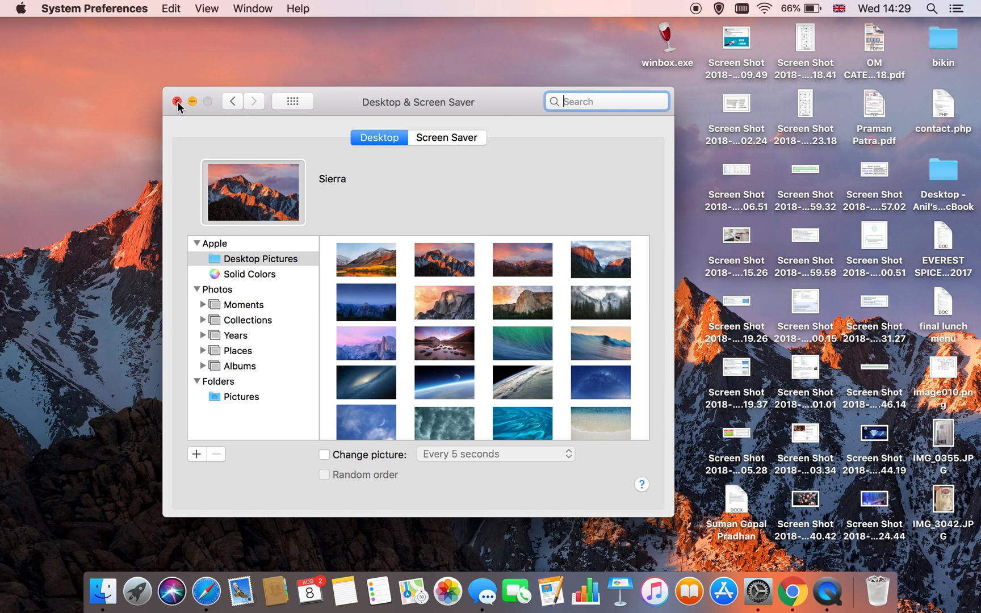
left_click(180, 101)
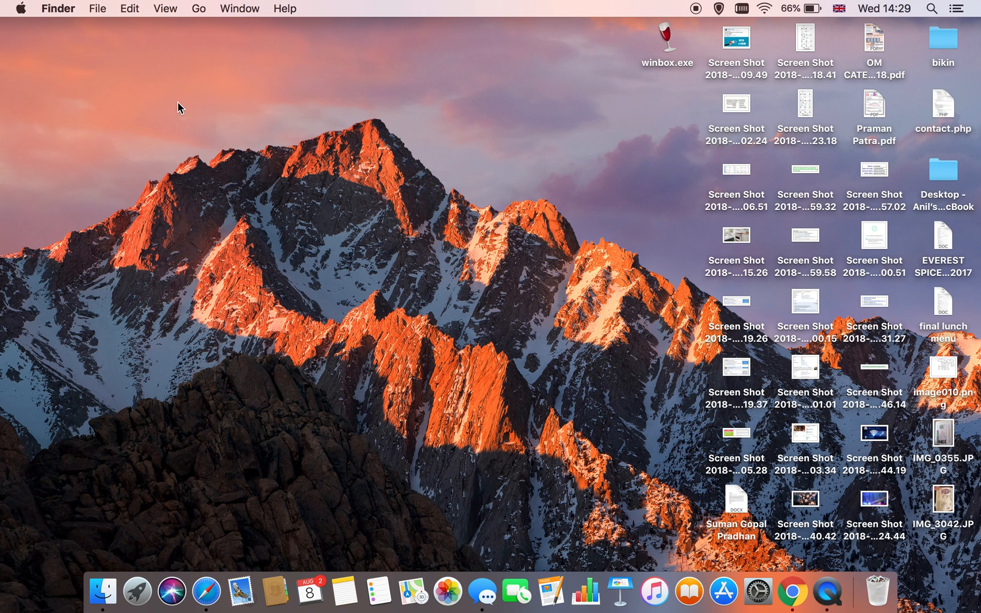
mouse_move(600, 38)
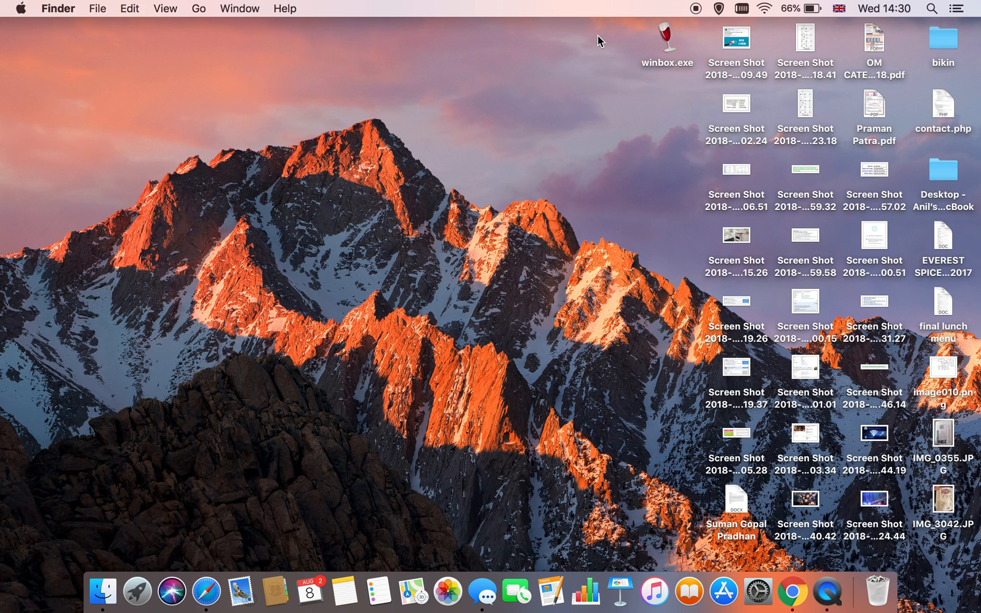
mouse_move(543, 139)
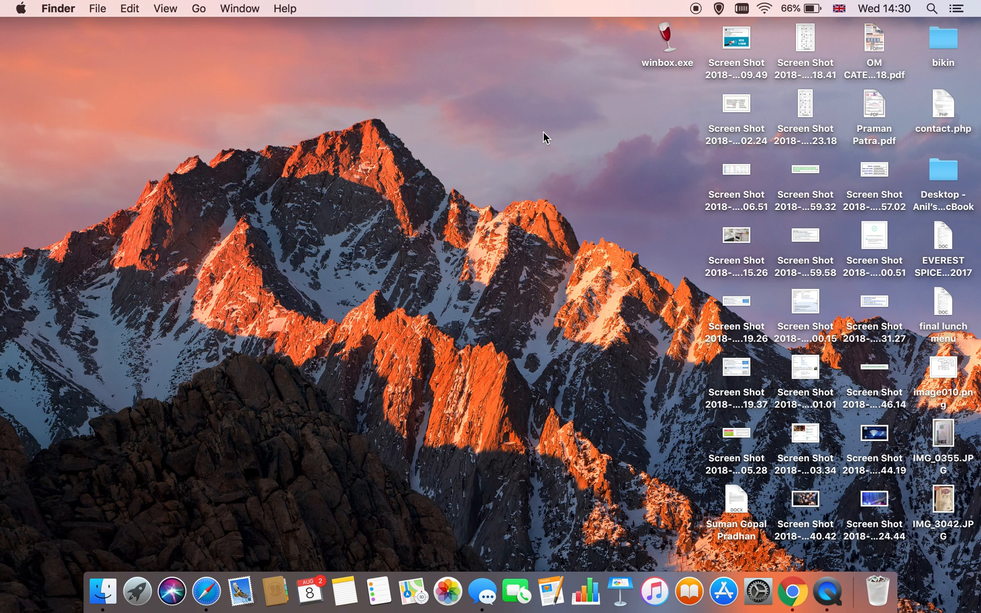
mouse_move(684, 26)
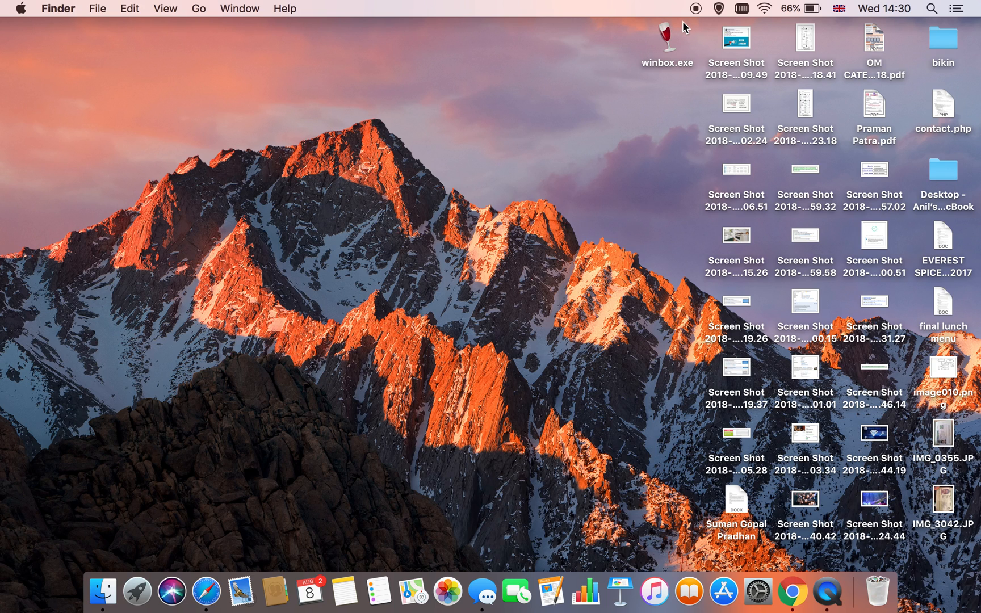